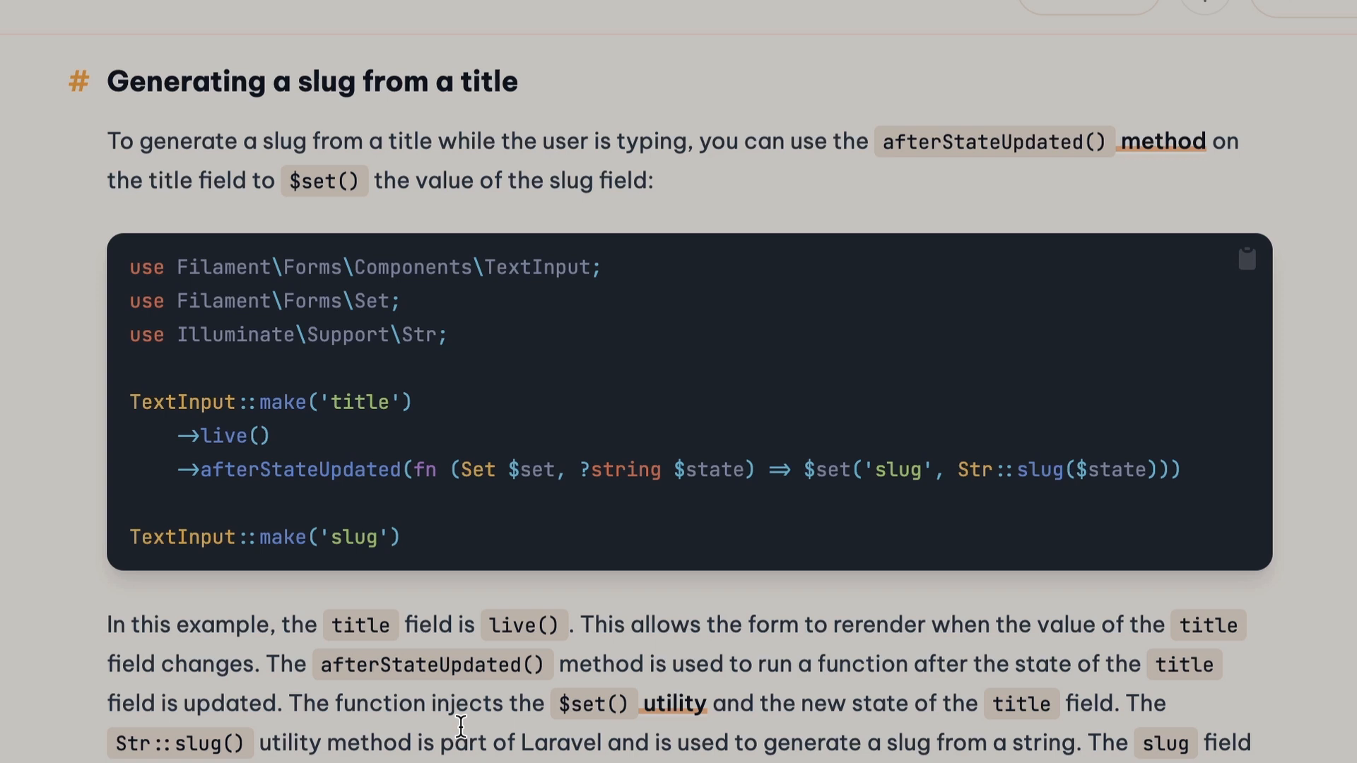
mouse_move(296, 458)
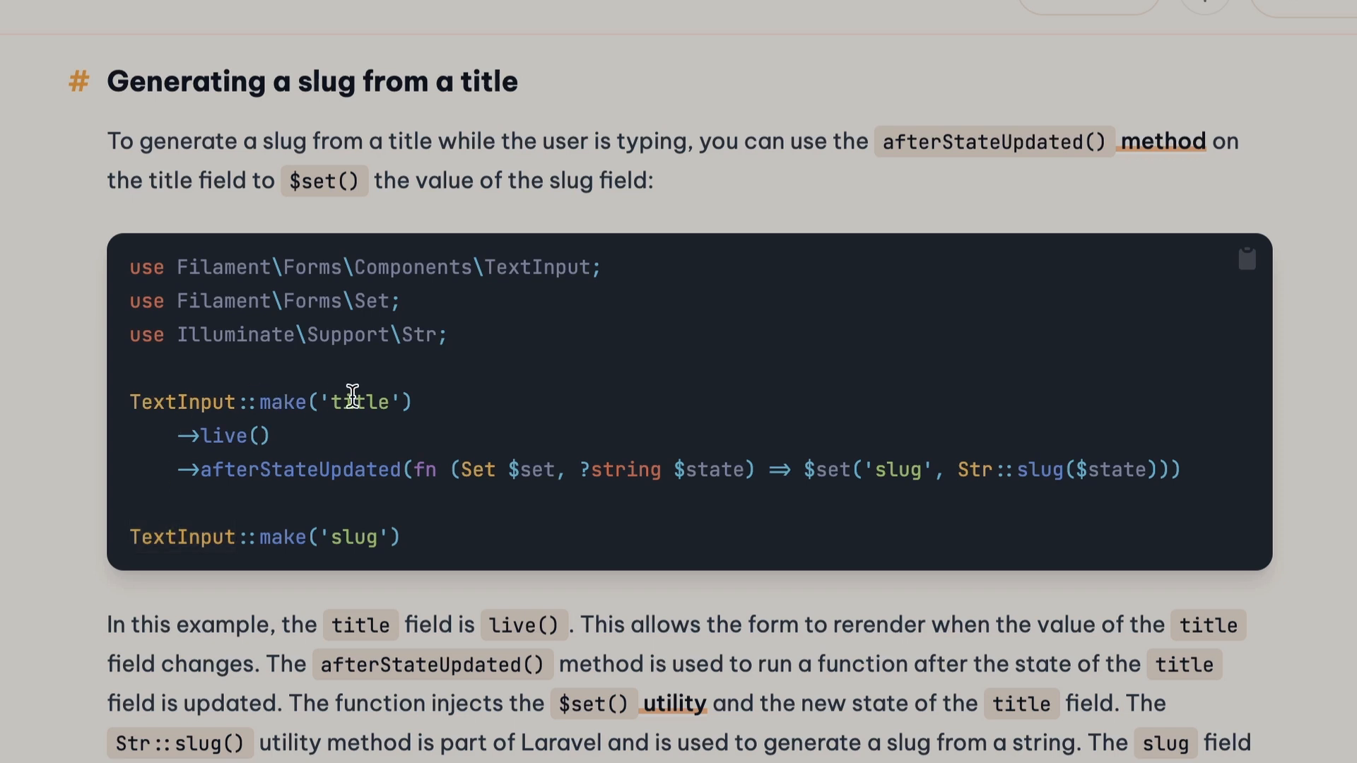
- Review the code sample's title field and live() call before testing the form
double_click(353, 537)
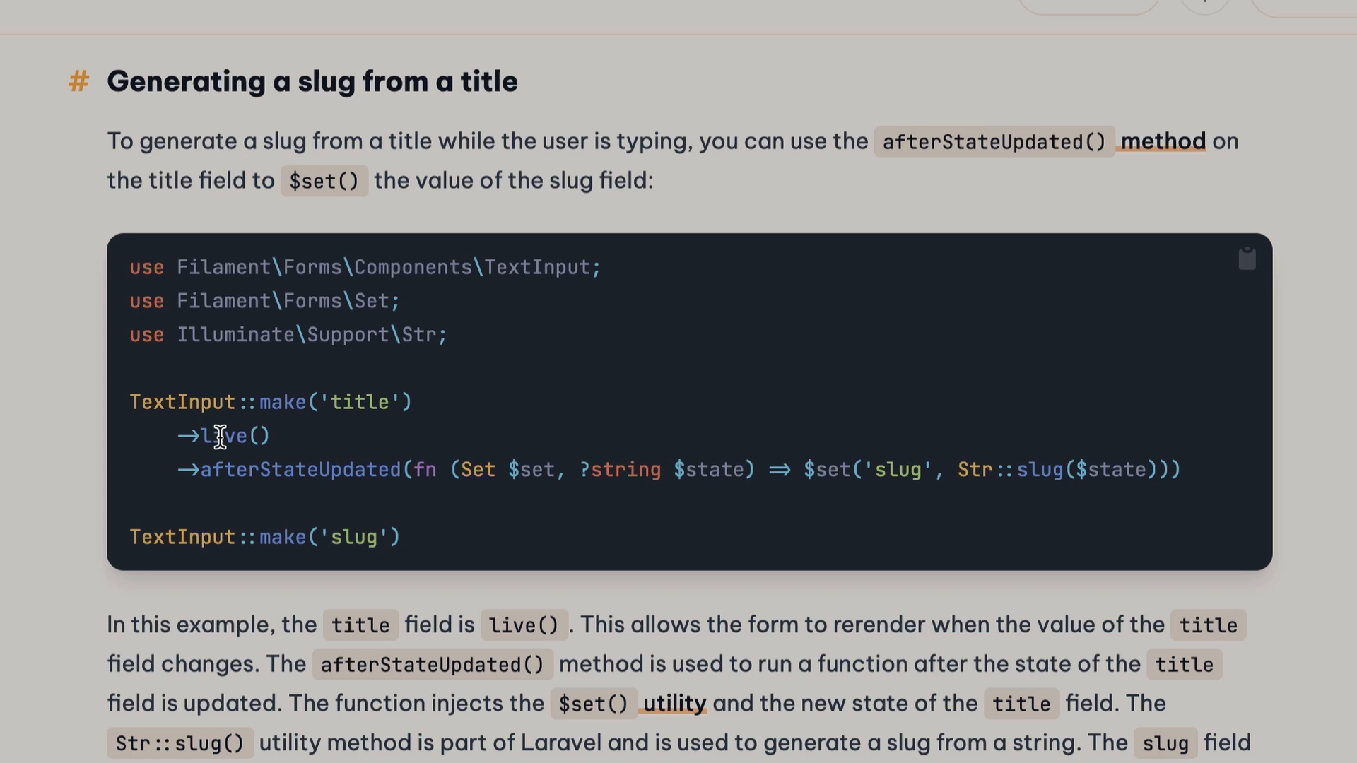
double_click(223, 435)
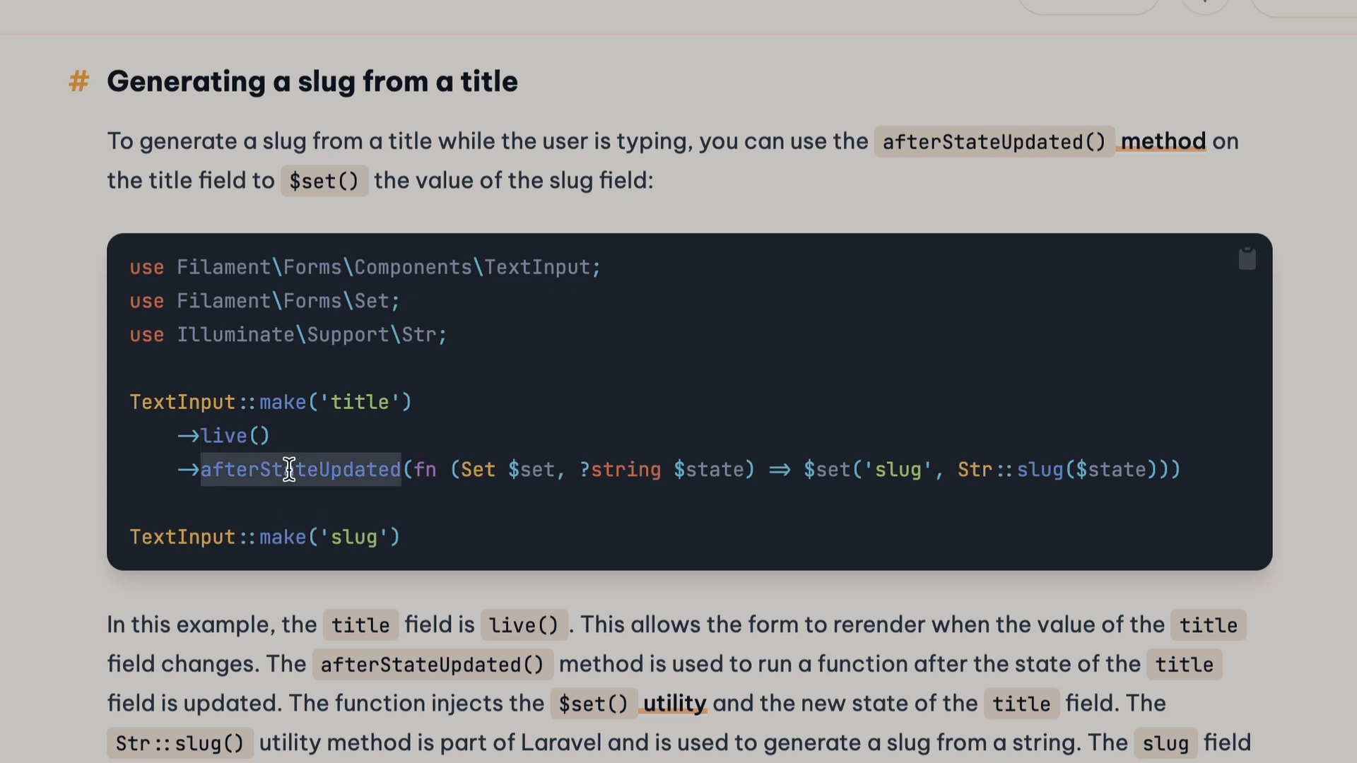
mouse_move(800, 471)
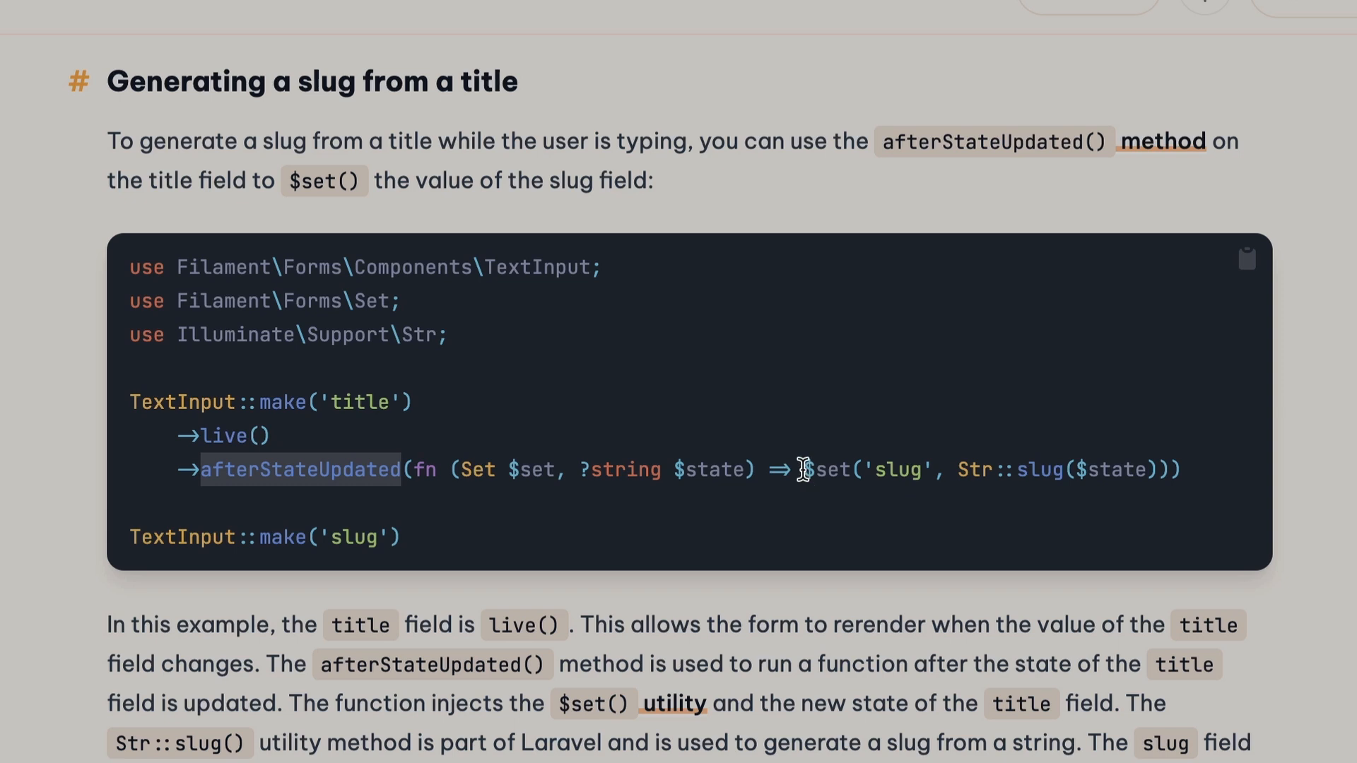
mouse_move(1053, 475)
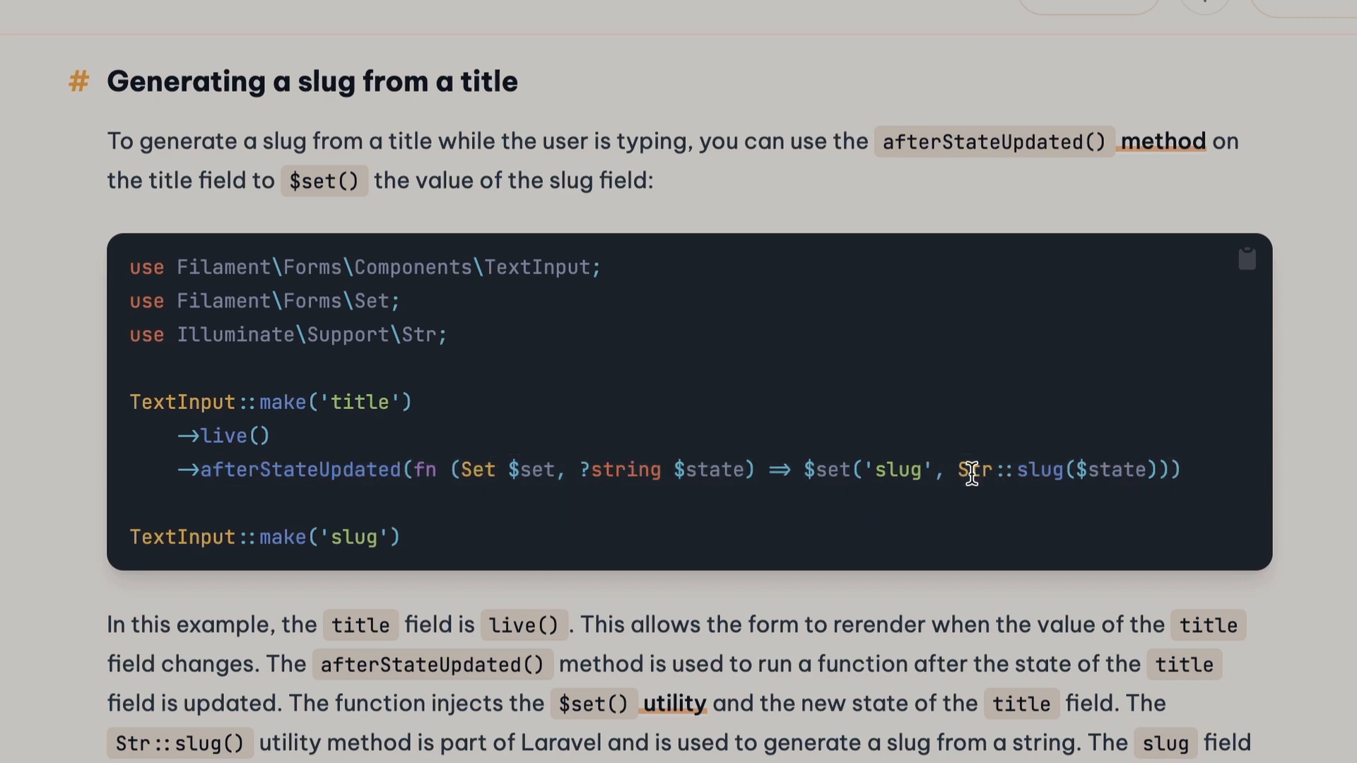
scroll(down, 3)
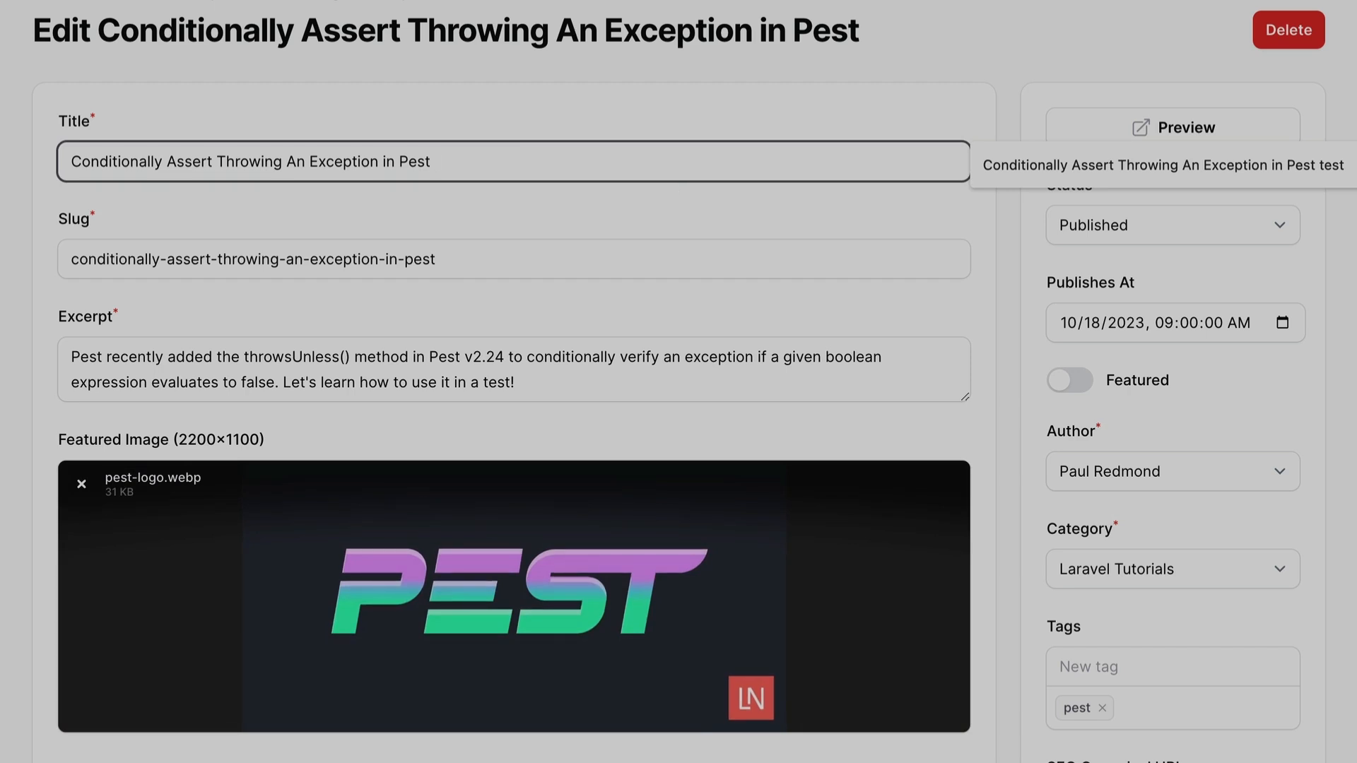
- Append 'testing' to the published article's title and watch the slug rewrite to match
text(testing)
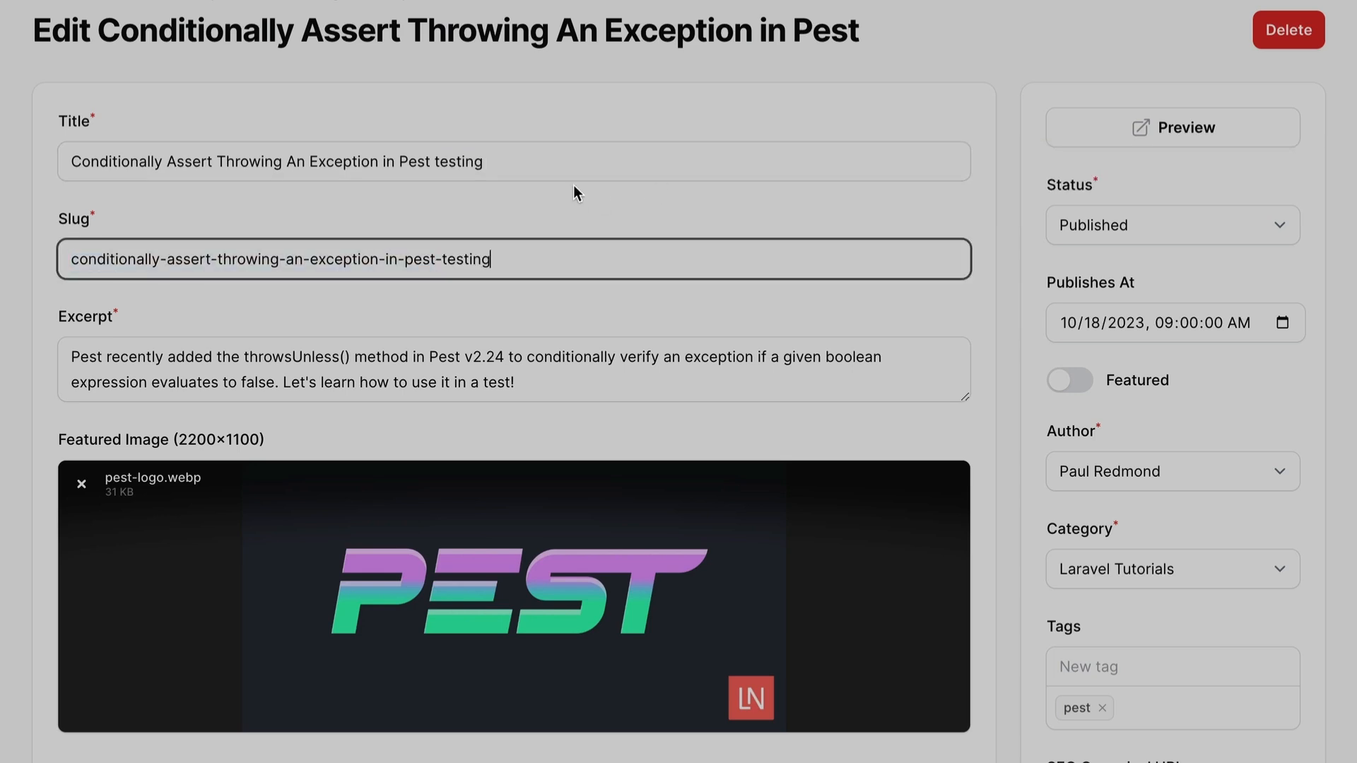
double_click(467, 260)
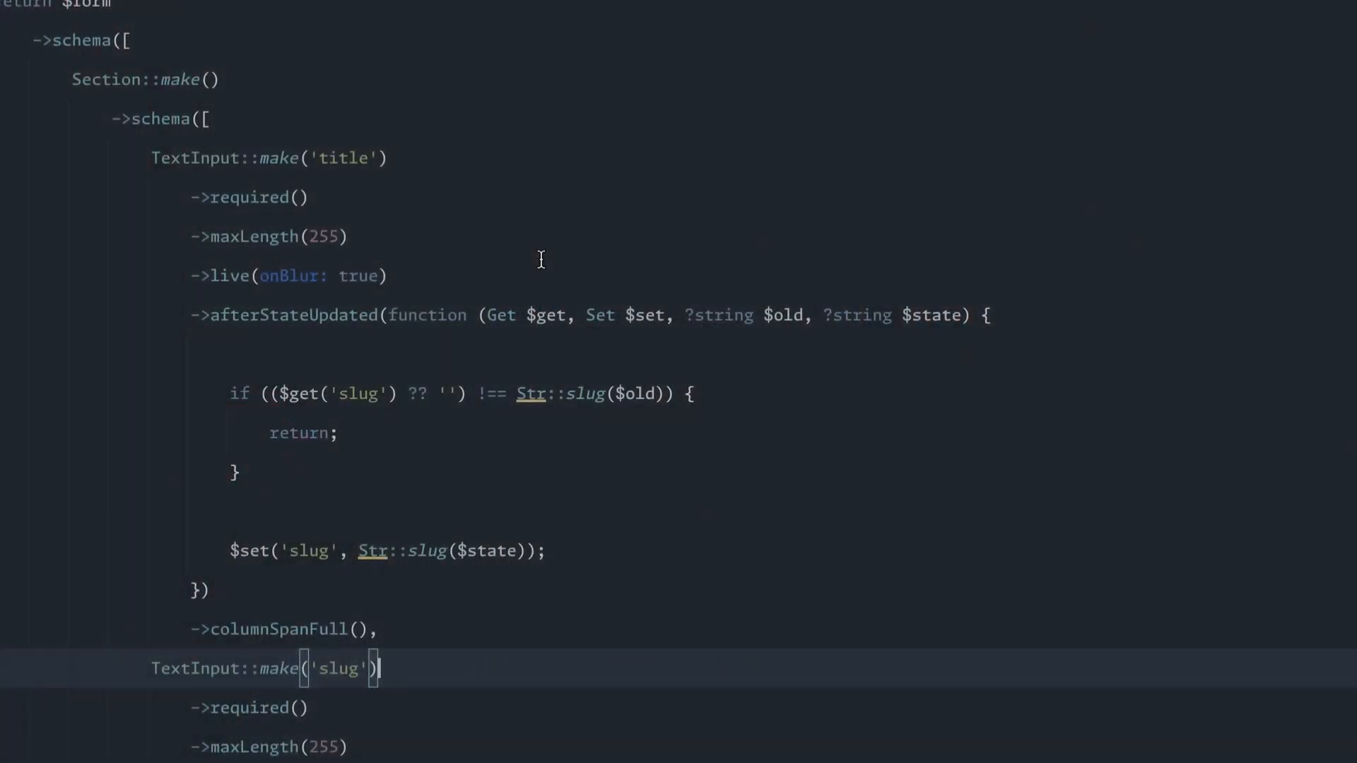
mouse_move(212, 148)
text(, ?string $operation)
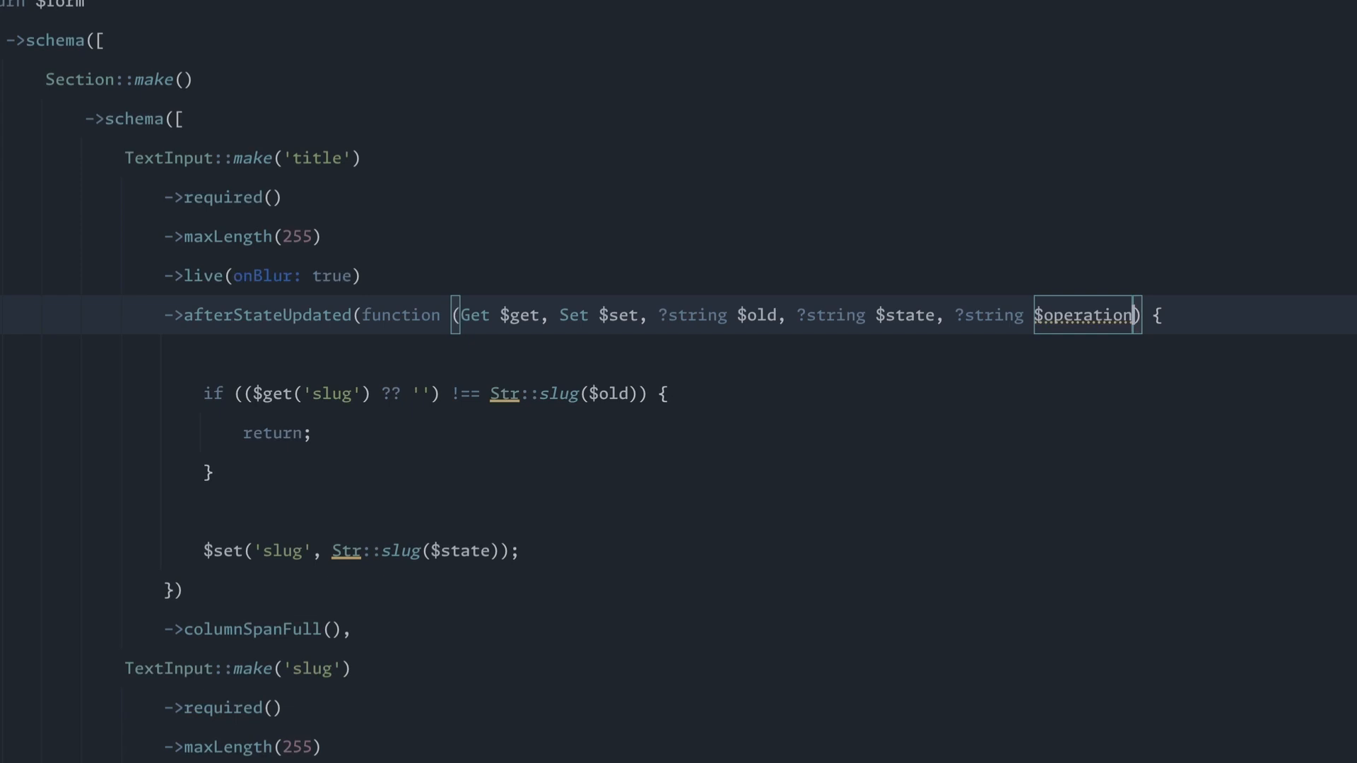
- Extend the afterStateUpdated closure to also receive ?string $operation and ?Article $article
text(, ?Article $)
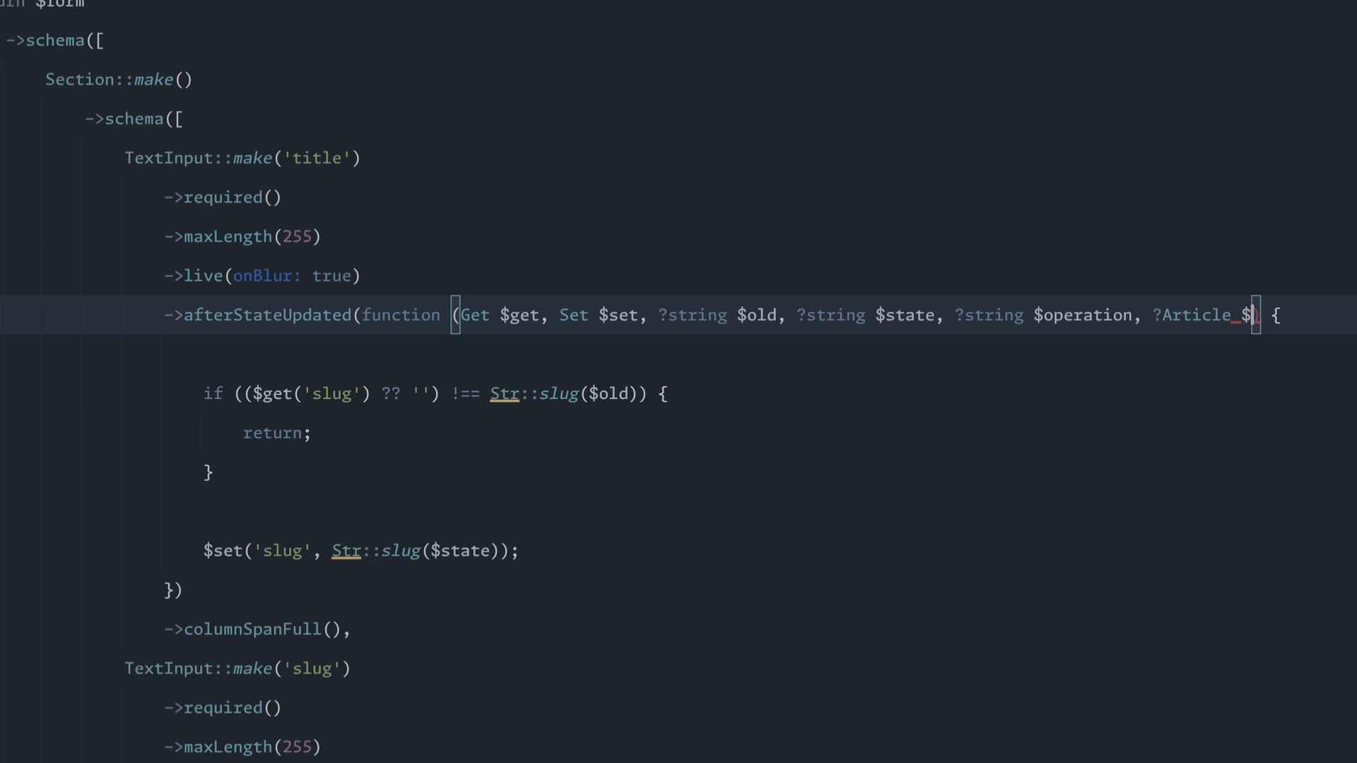
text(article)
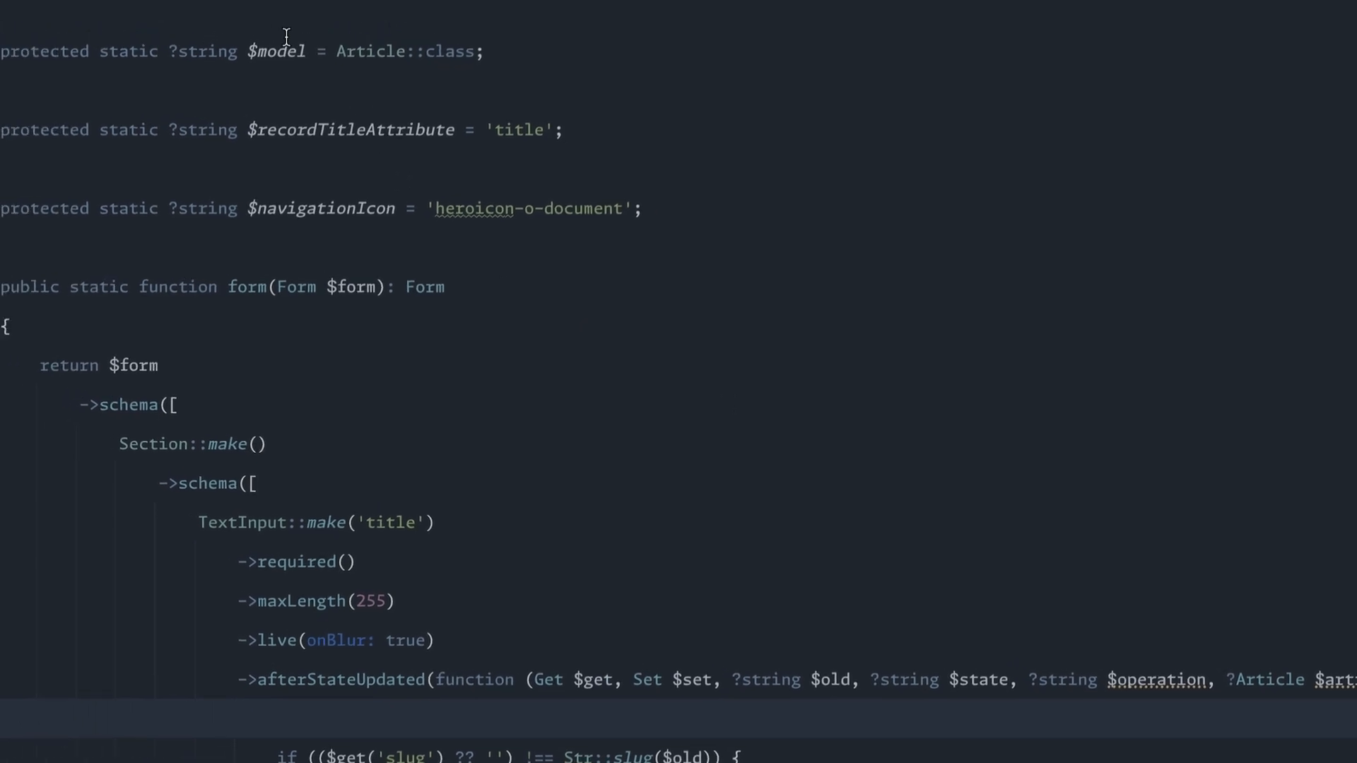
scroll(down, 3)
text(if ($oper)
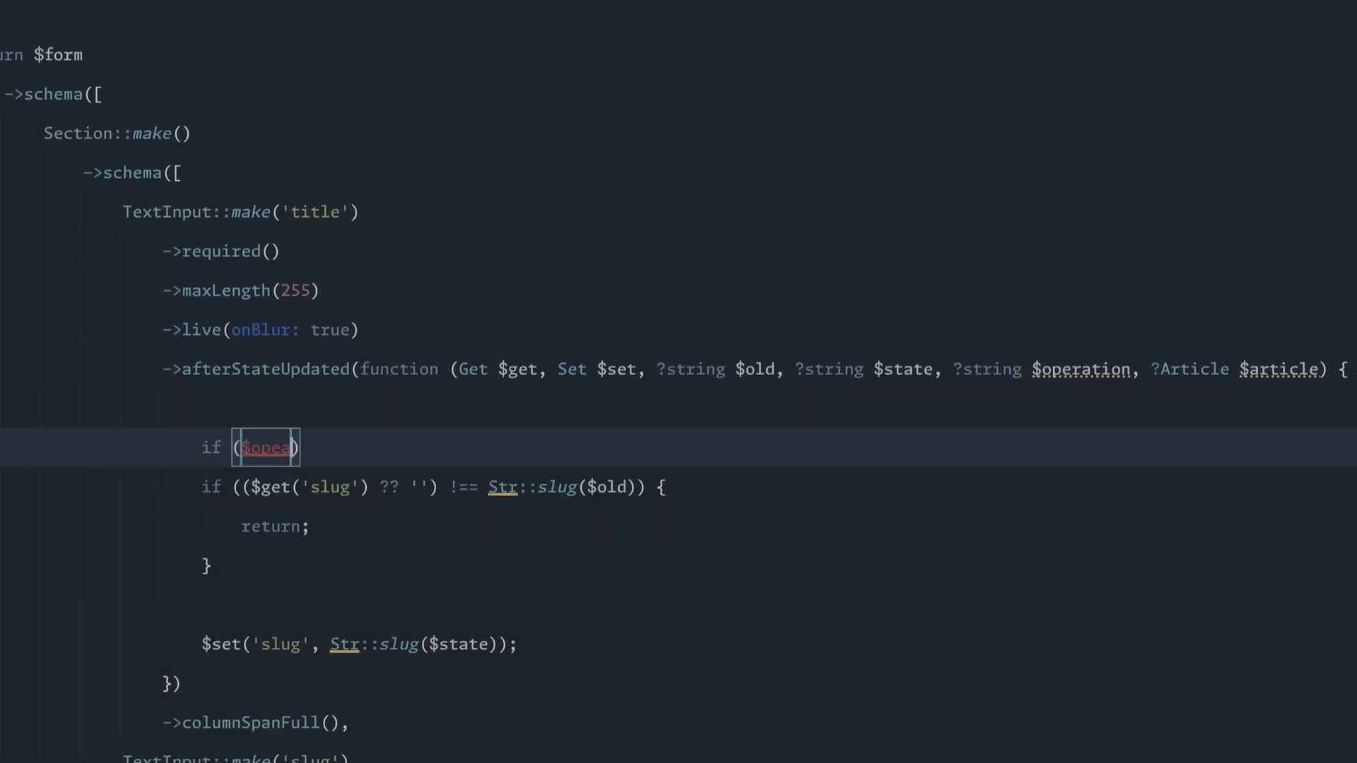
- Begin the guard: if ($operation === 'edit' && $article->isPublished())
text(ration === ')
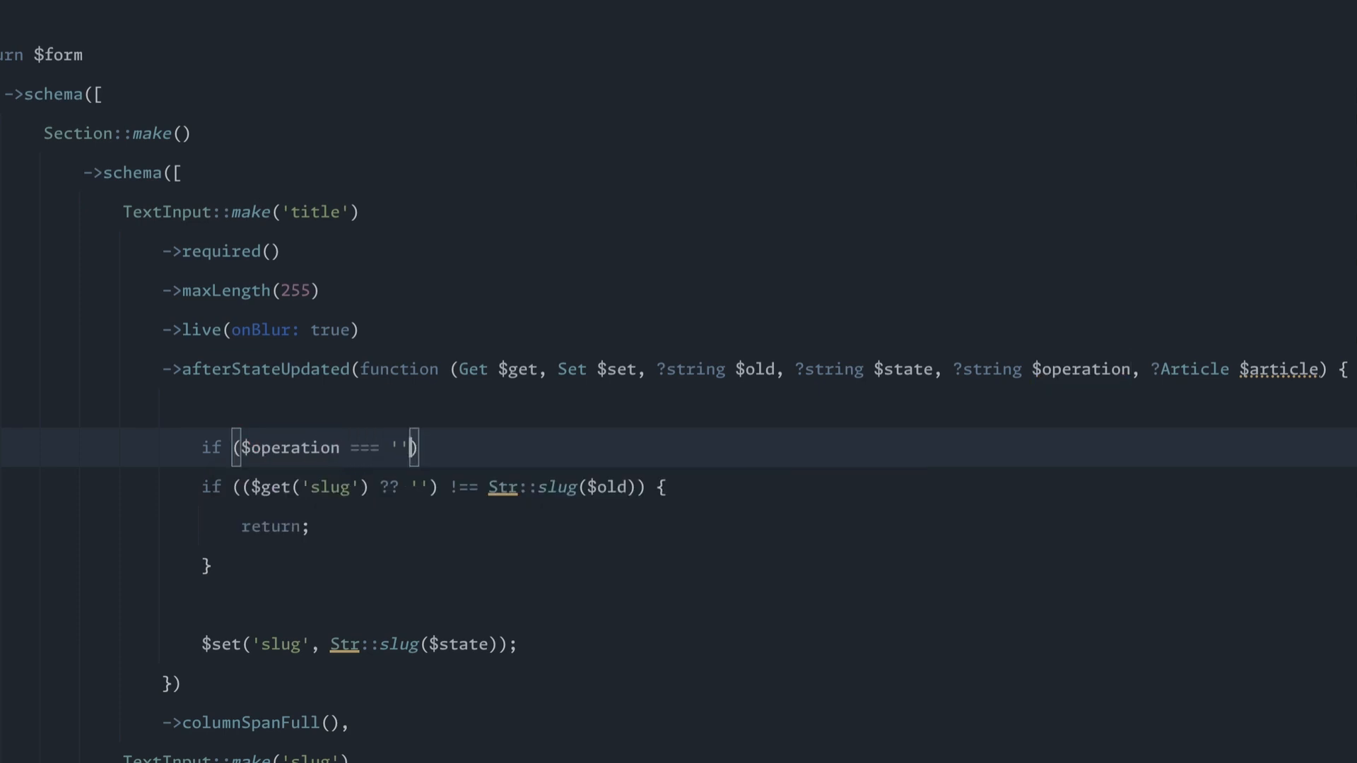
text(edit' &)
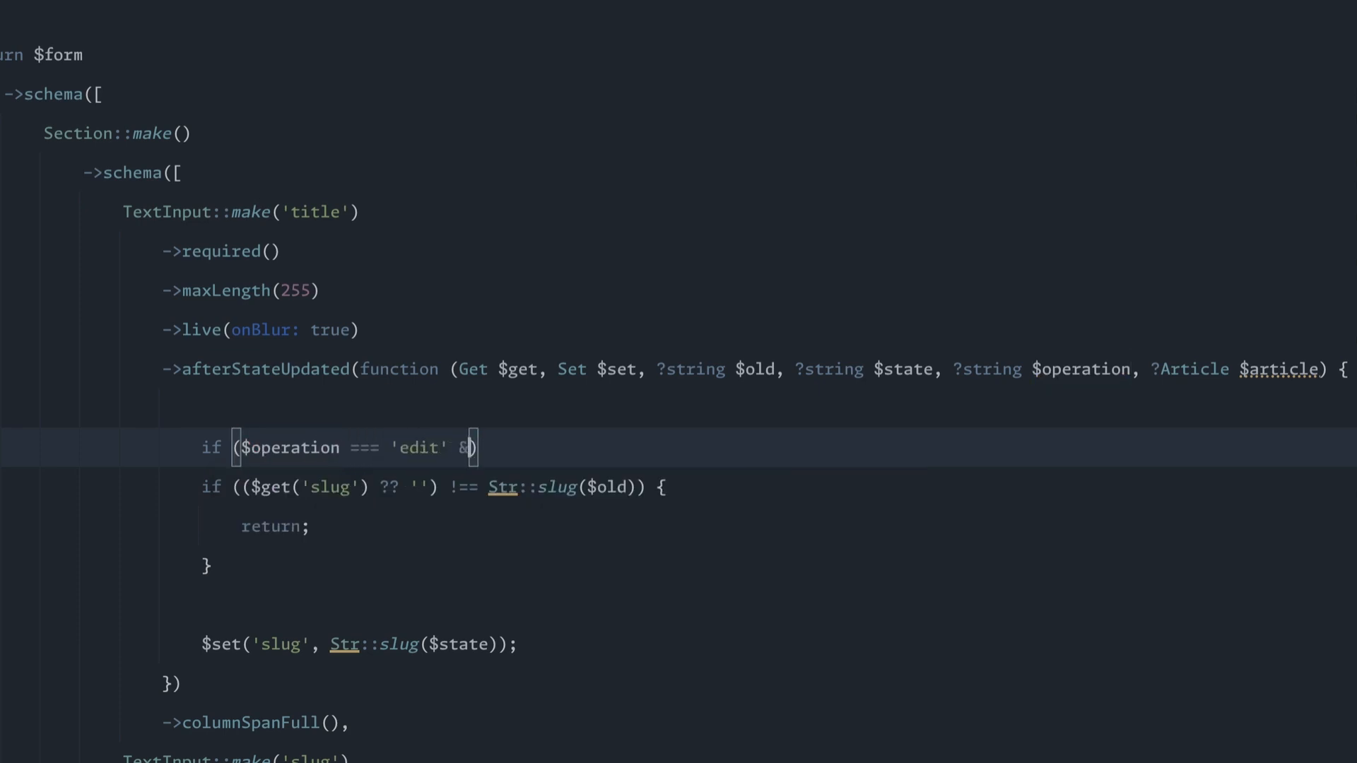
text(& $aft)
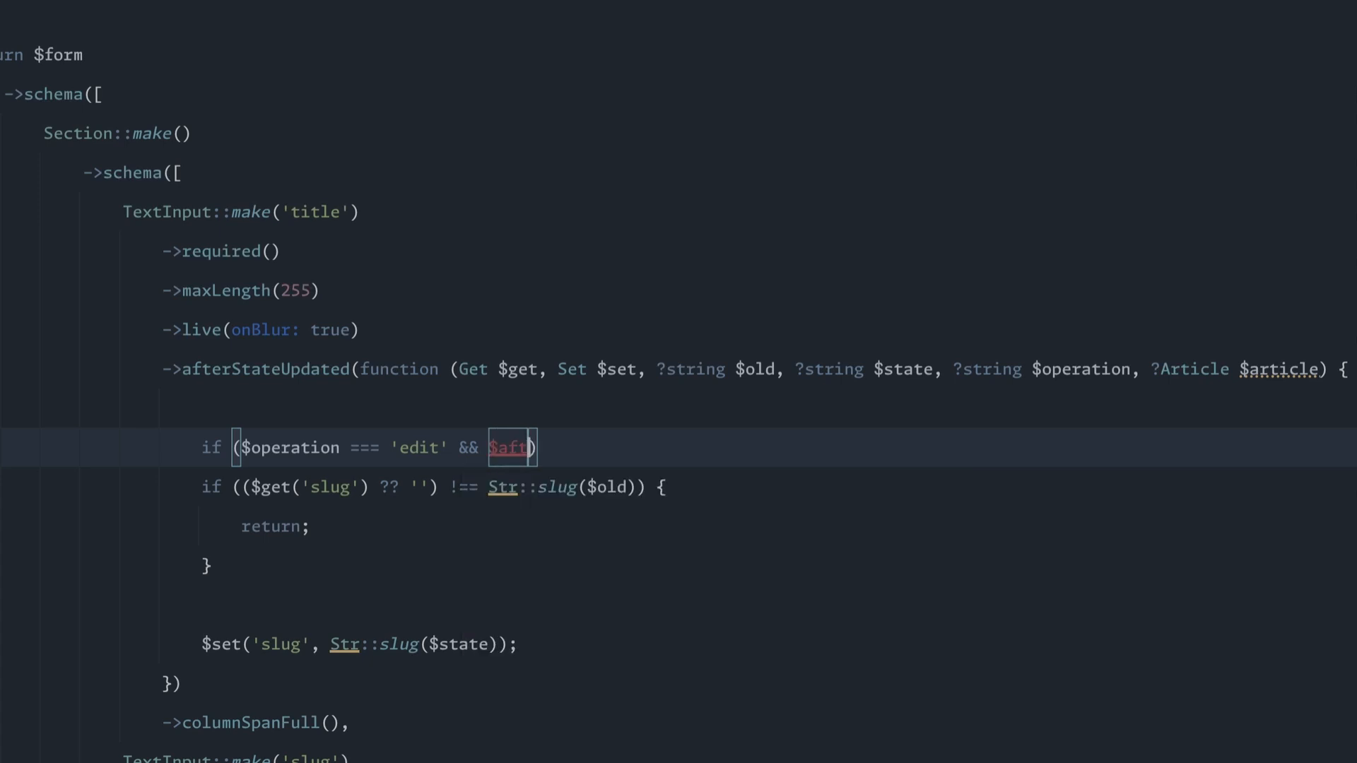
text(rticle->)
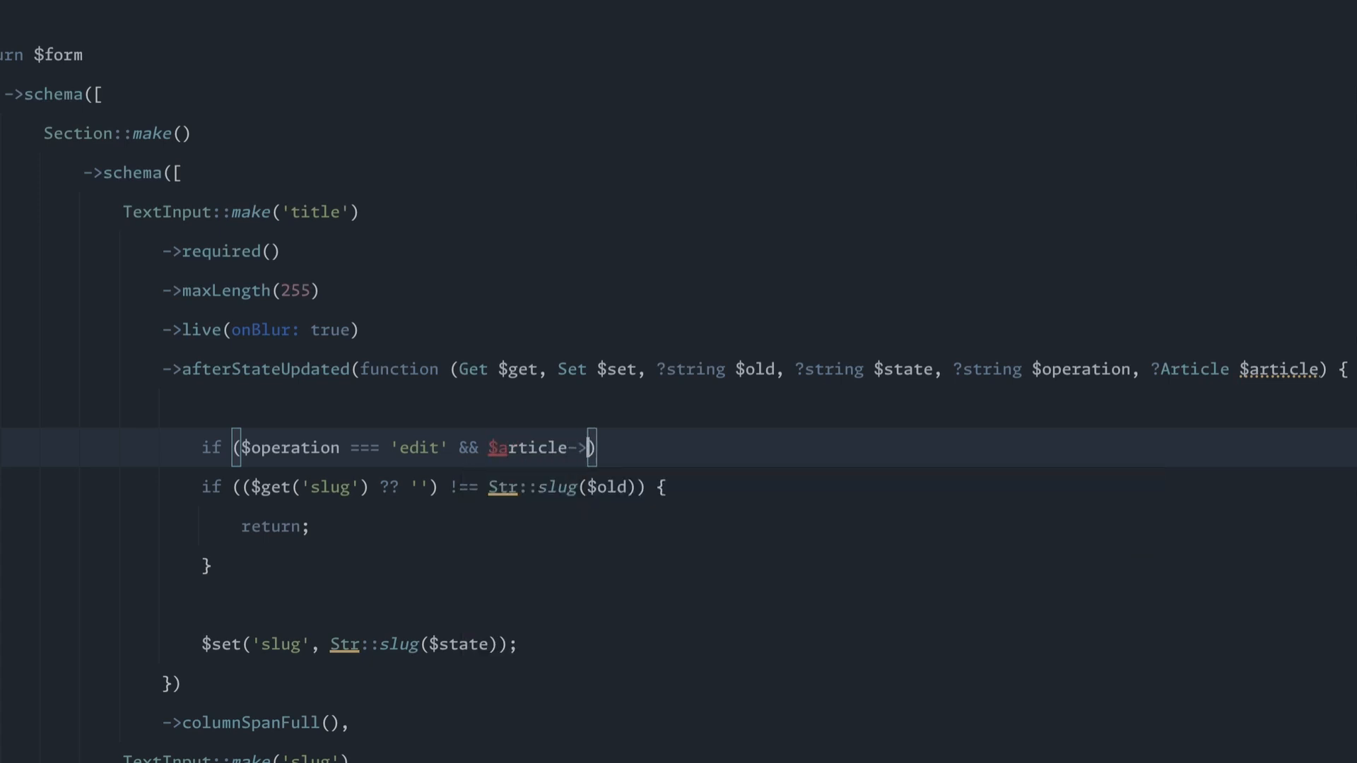
text(isPublished())
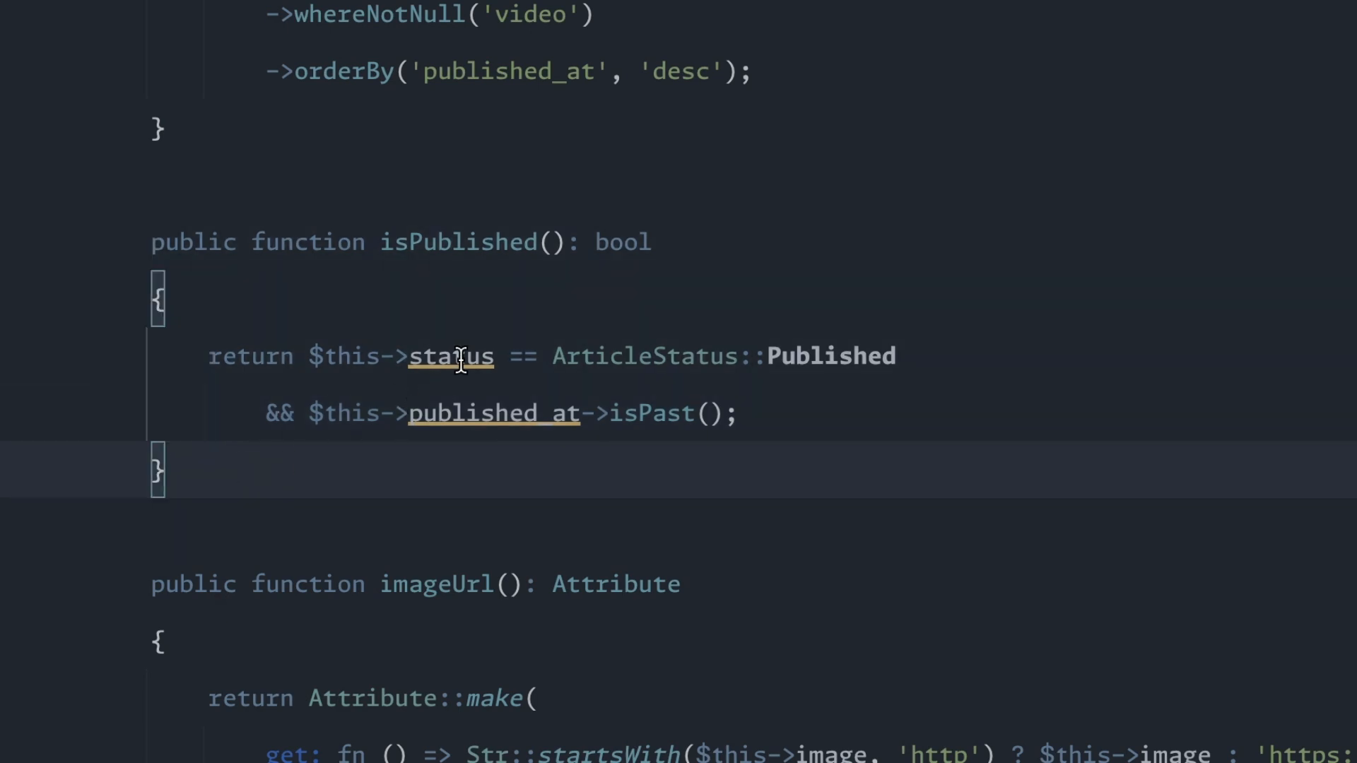
mouse_move(817, 385)
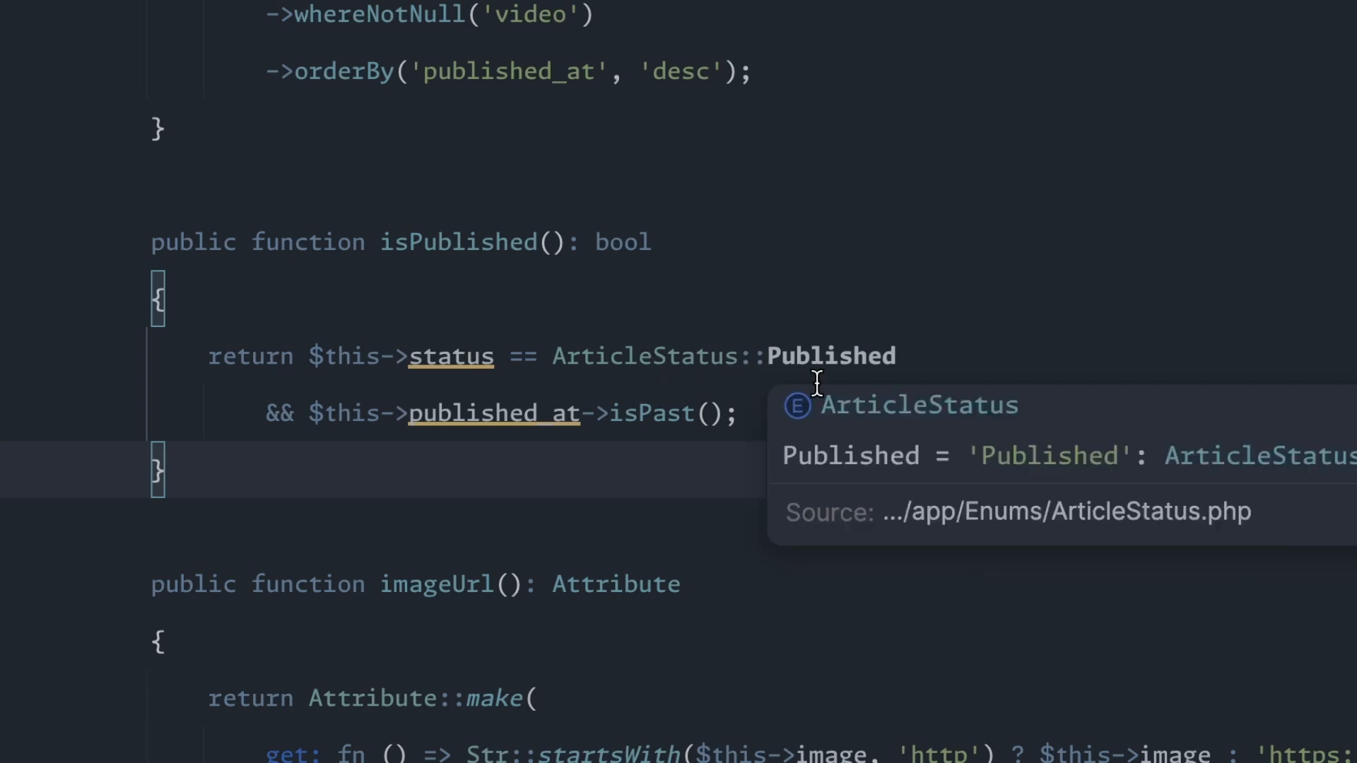
mouse_move(499, 412)
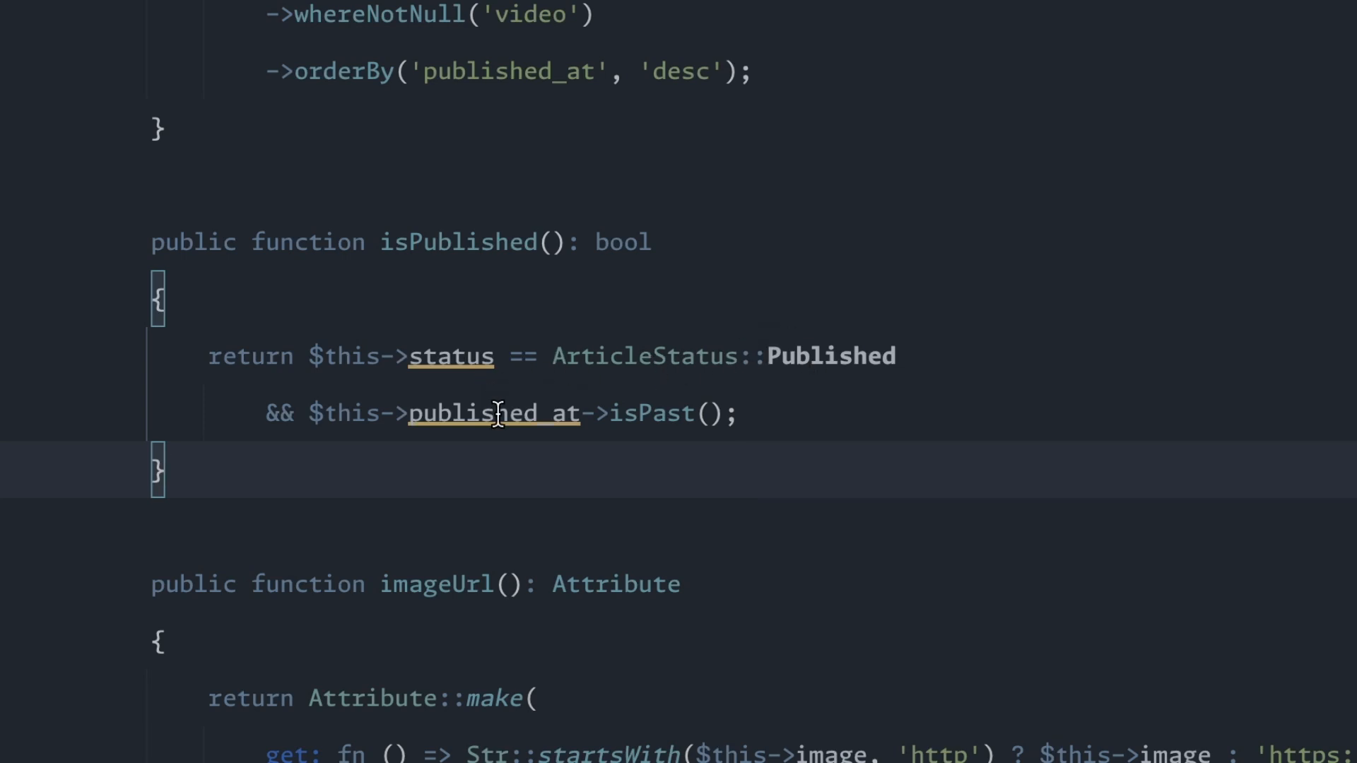
mouse_move(496, 413)
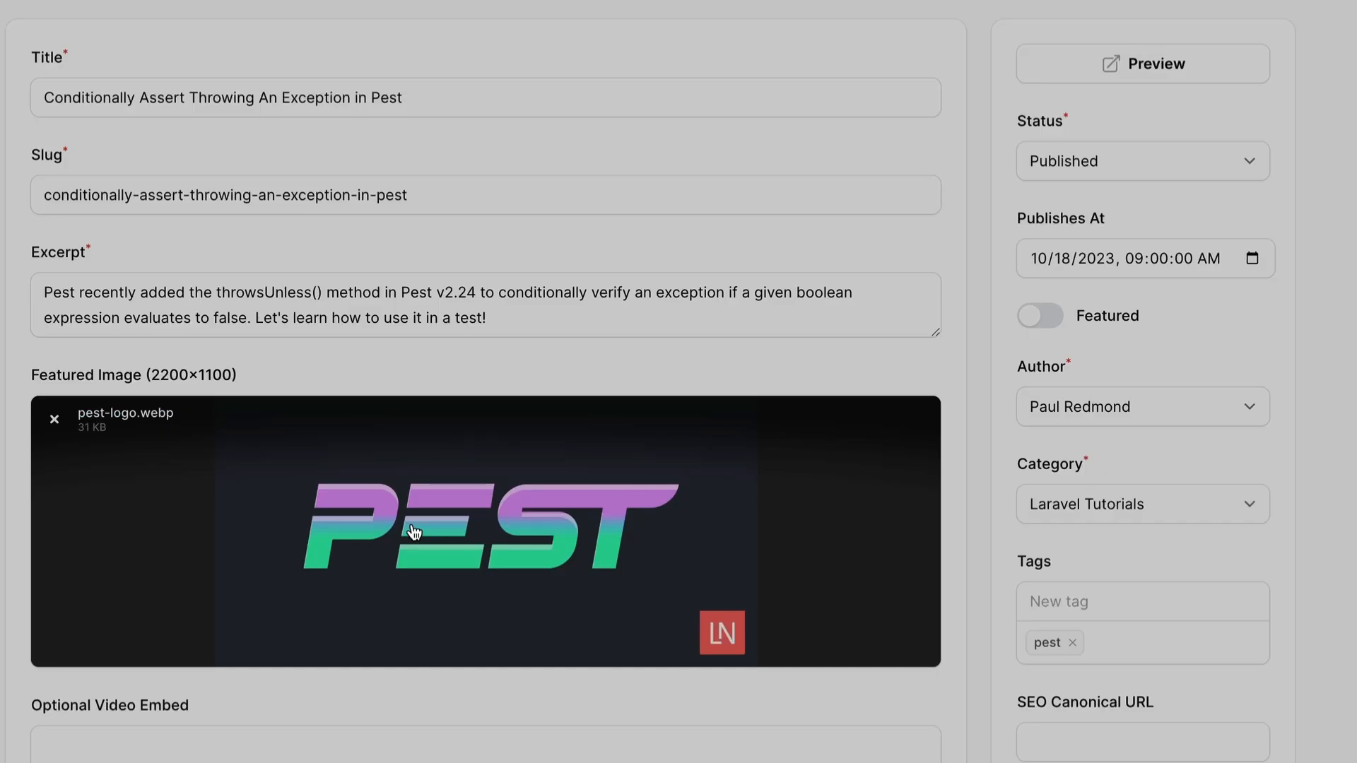
mouse_move(224, 213)
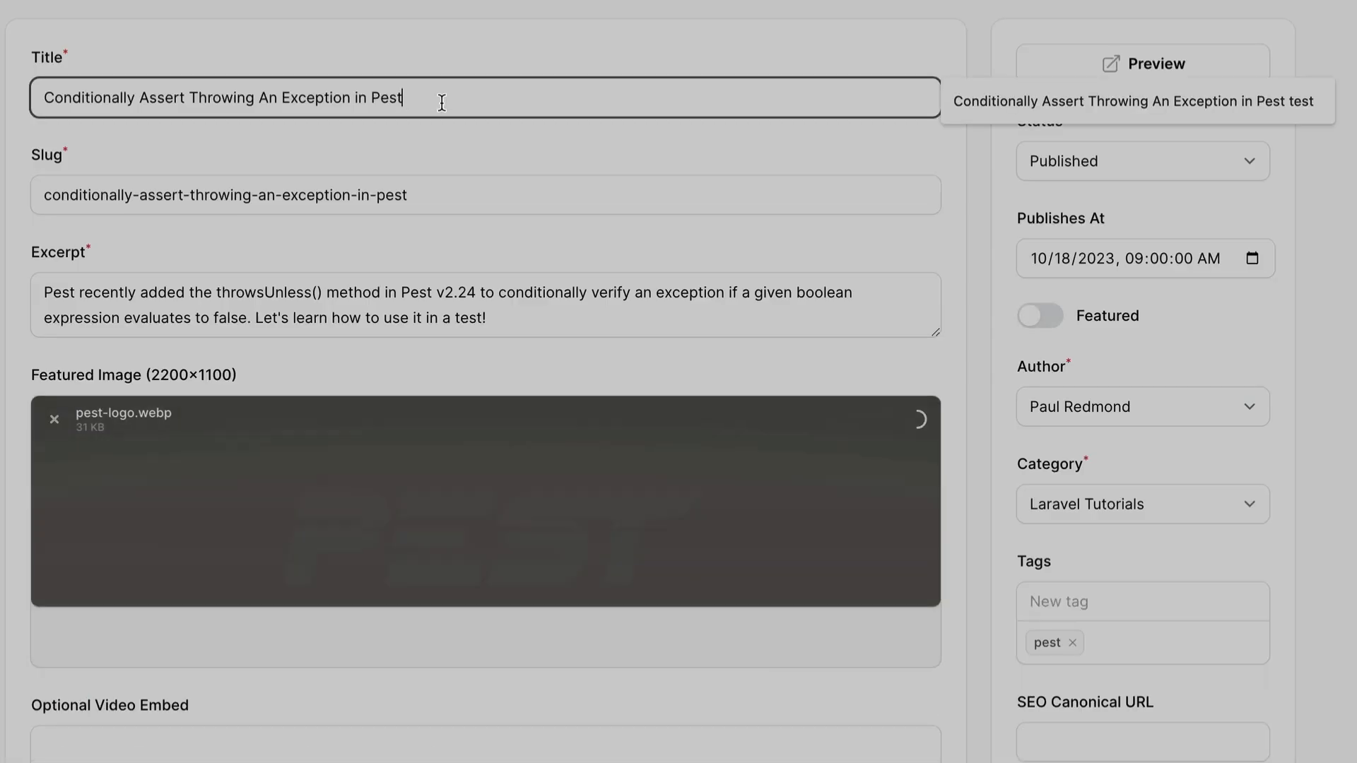
- Append 'testing' to the title, see the slug stay unchanged, and show the slug field disabled
text(testing)
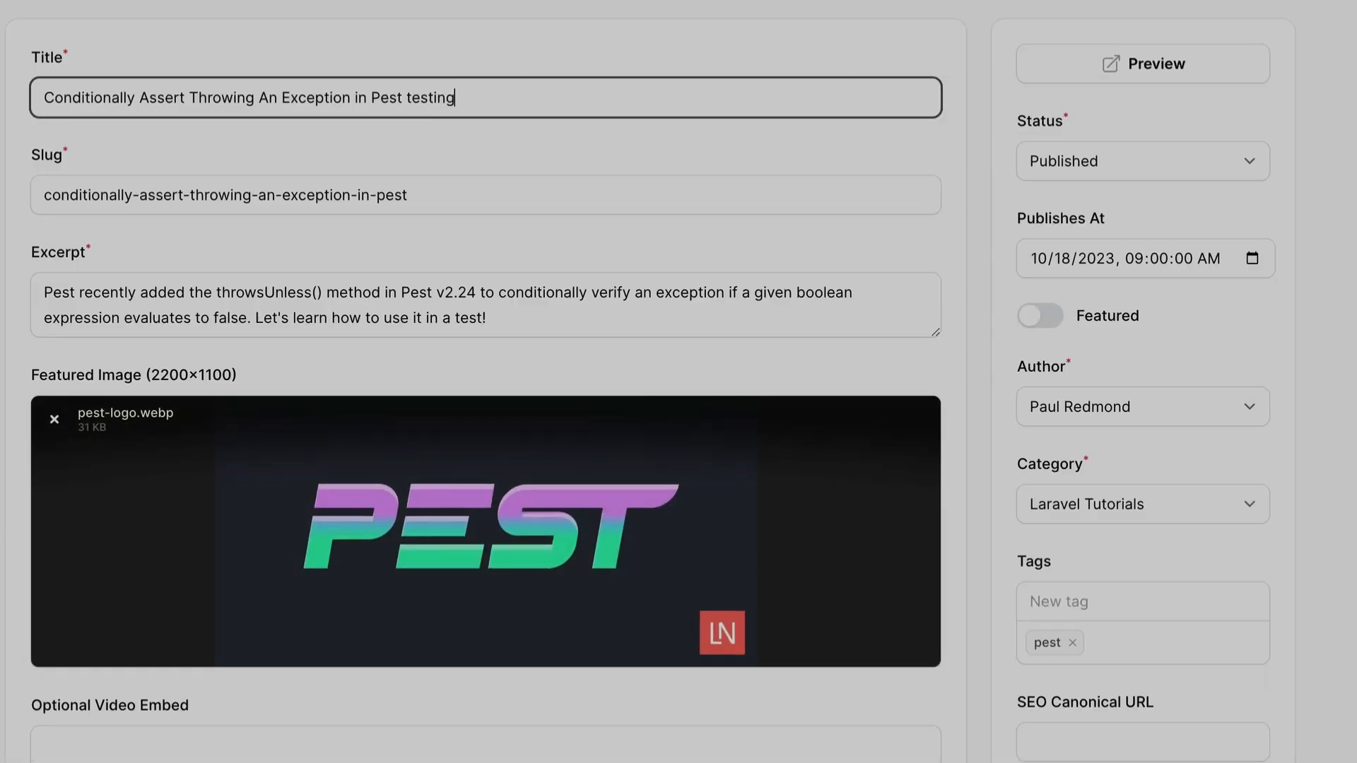
triple_click(224, 195)
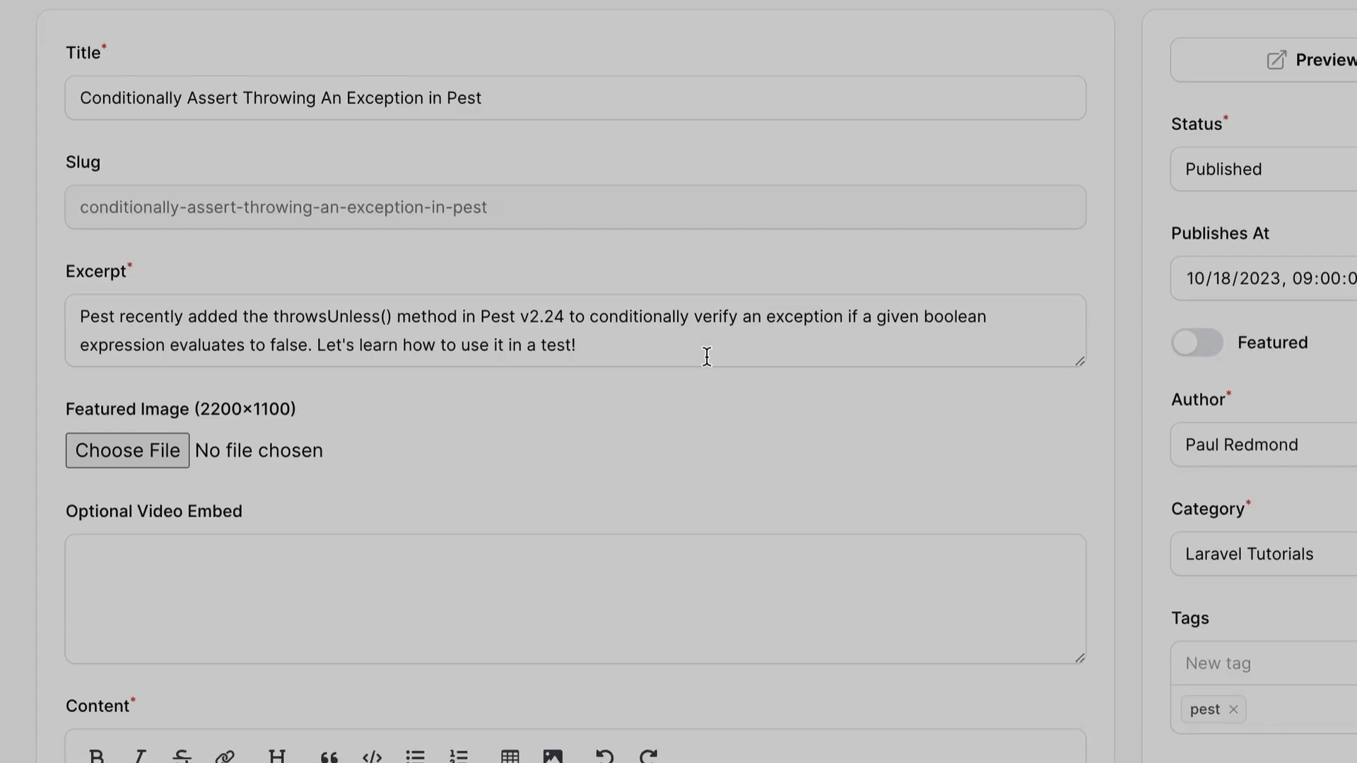
click(127, 451)
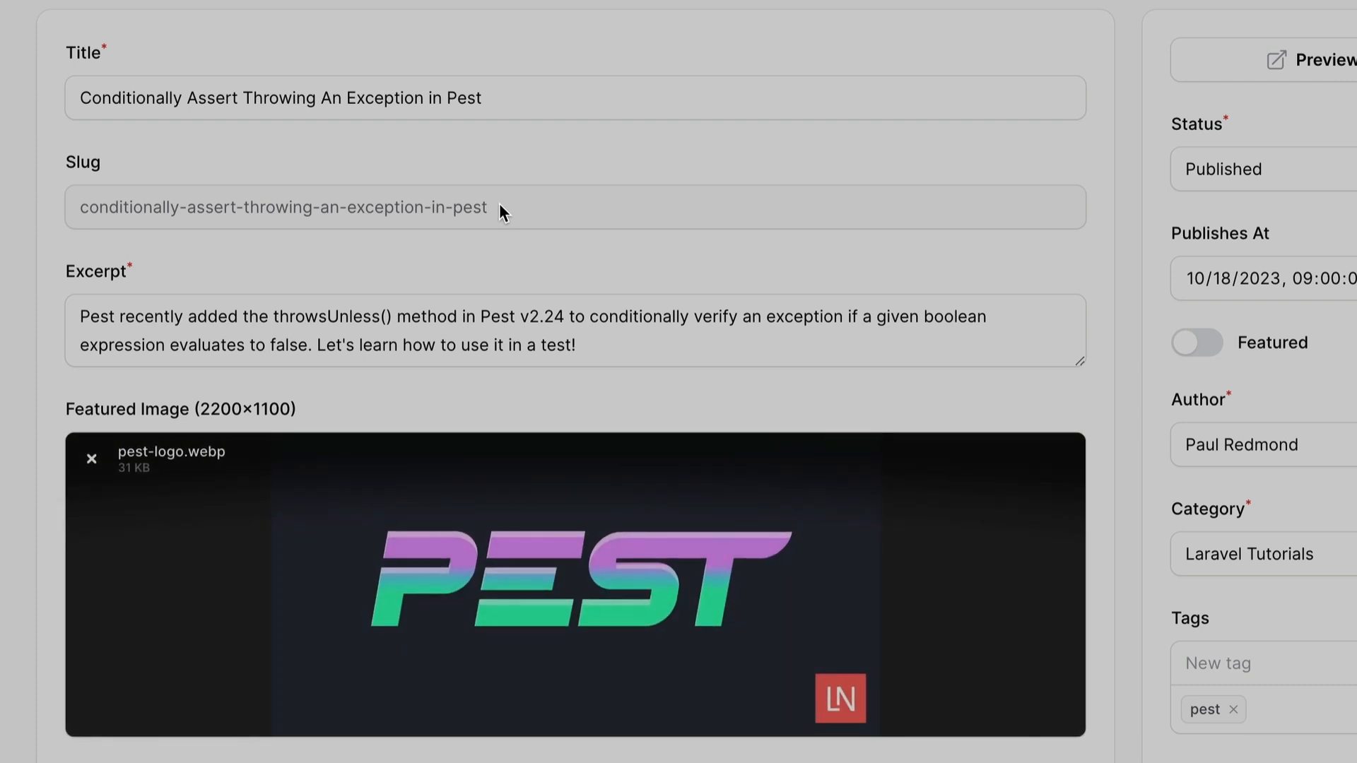
mouse_move(529, 217)
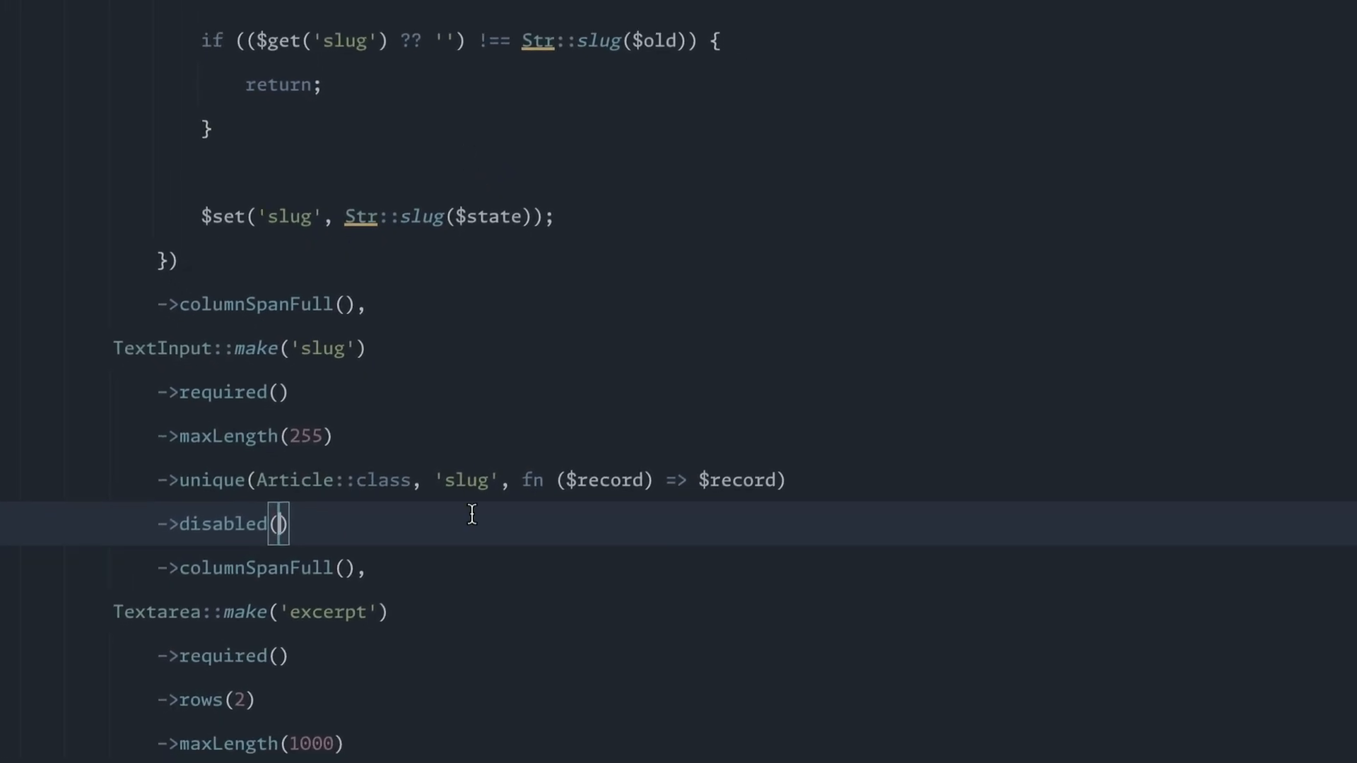
- Write the disabled rule: fn (?string $operation, ?Article $article) => $operation == 'edit' && $article->isPublished()
text(fn ()
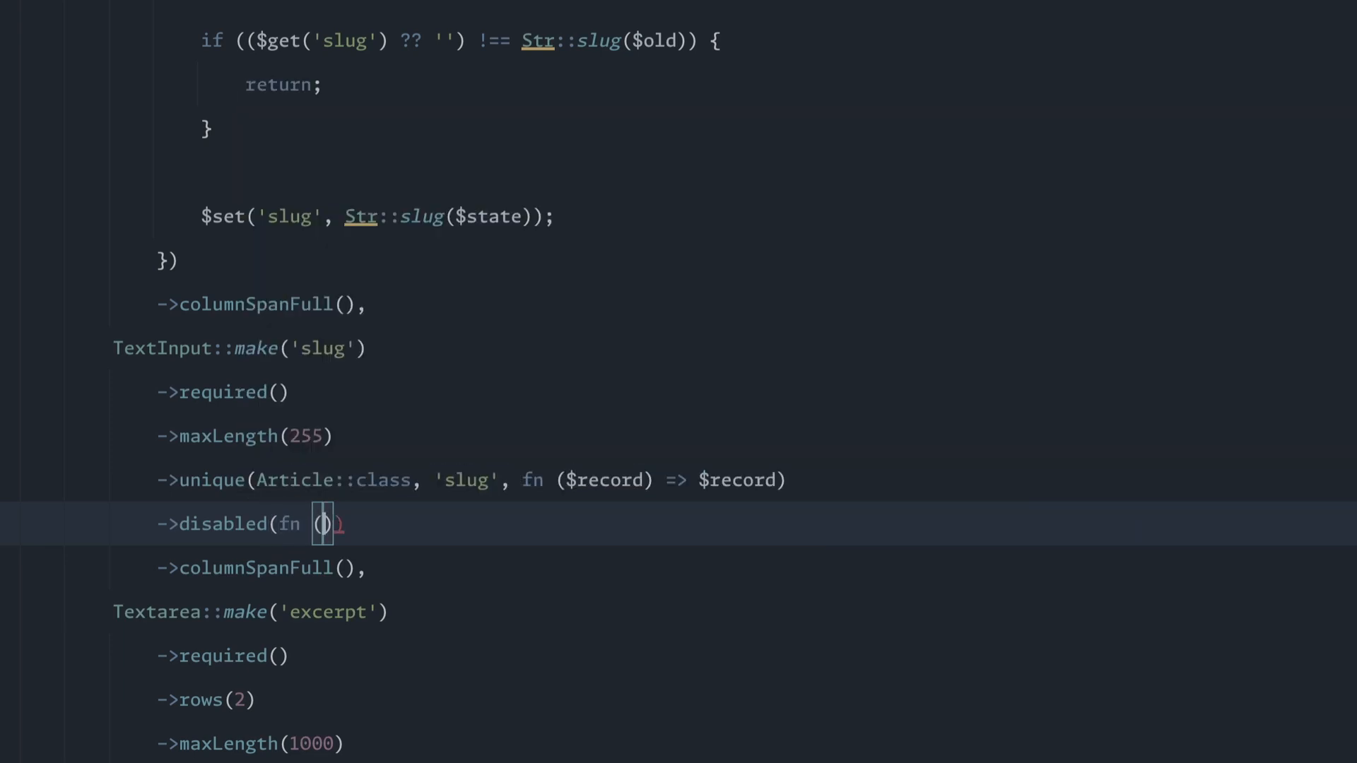
text(?)
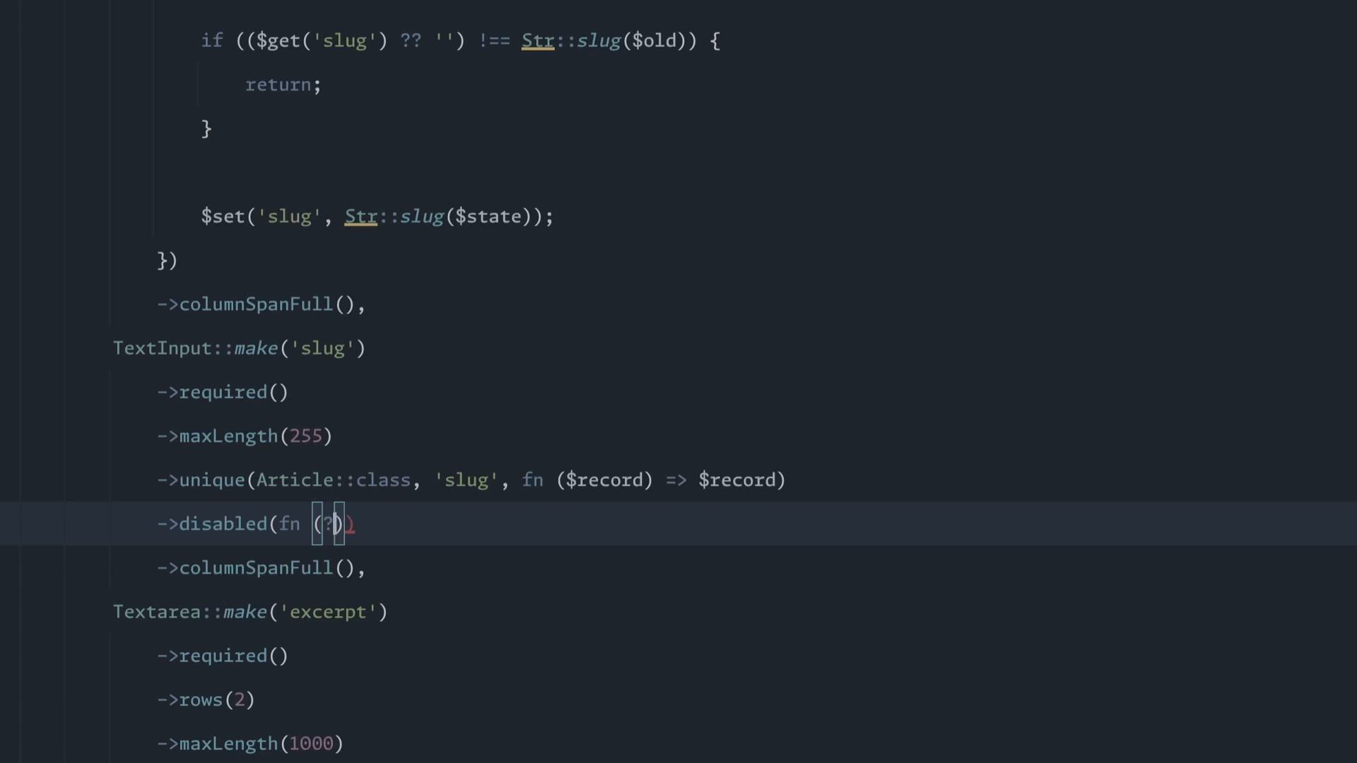
text(?string $operation,)
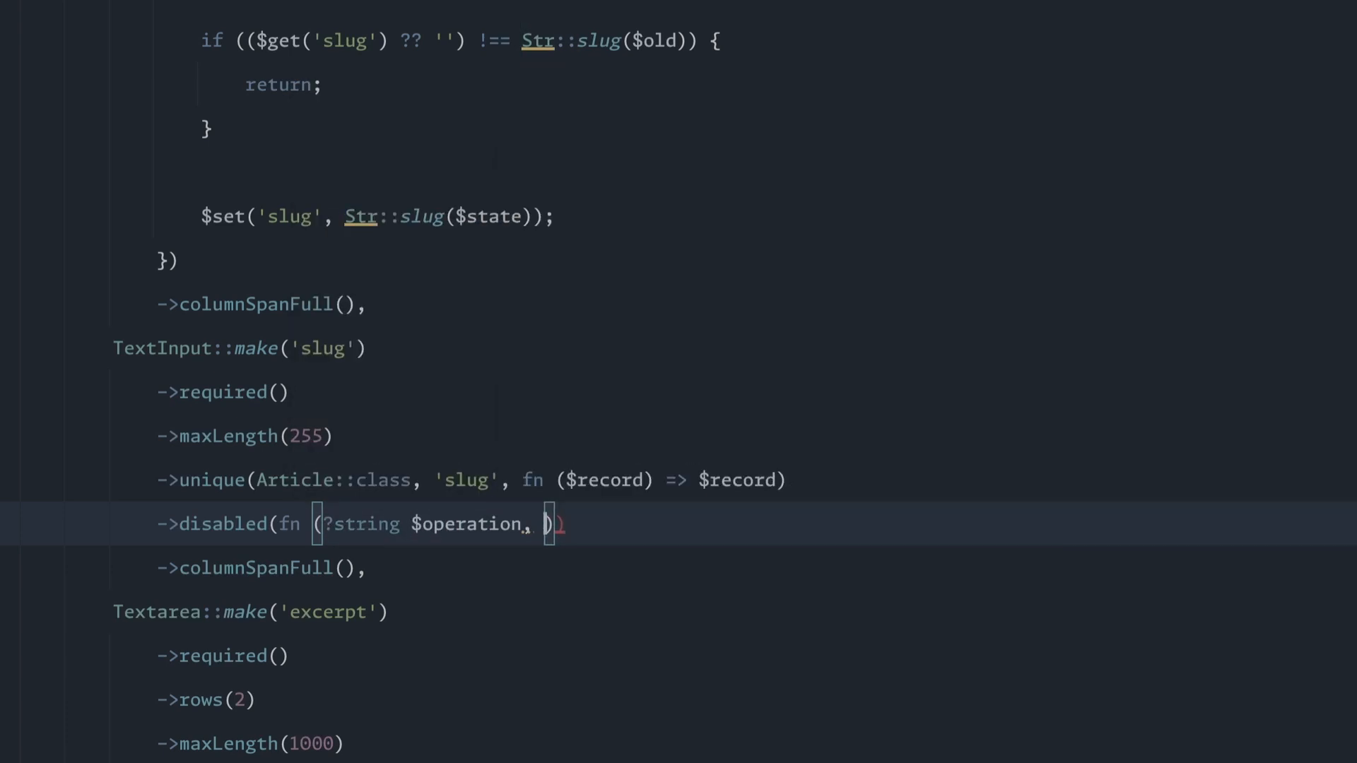
text(?Article $article)
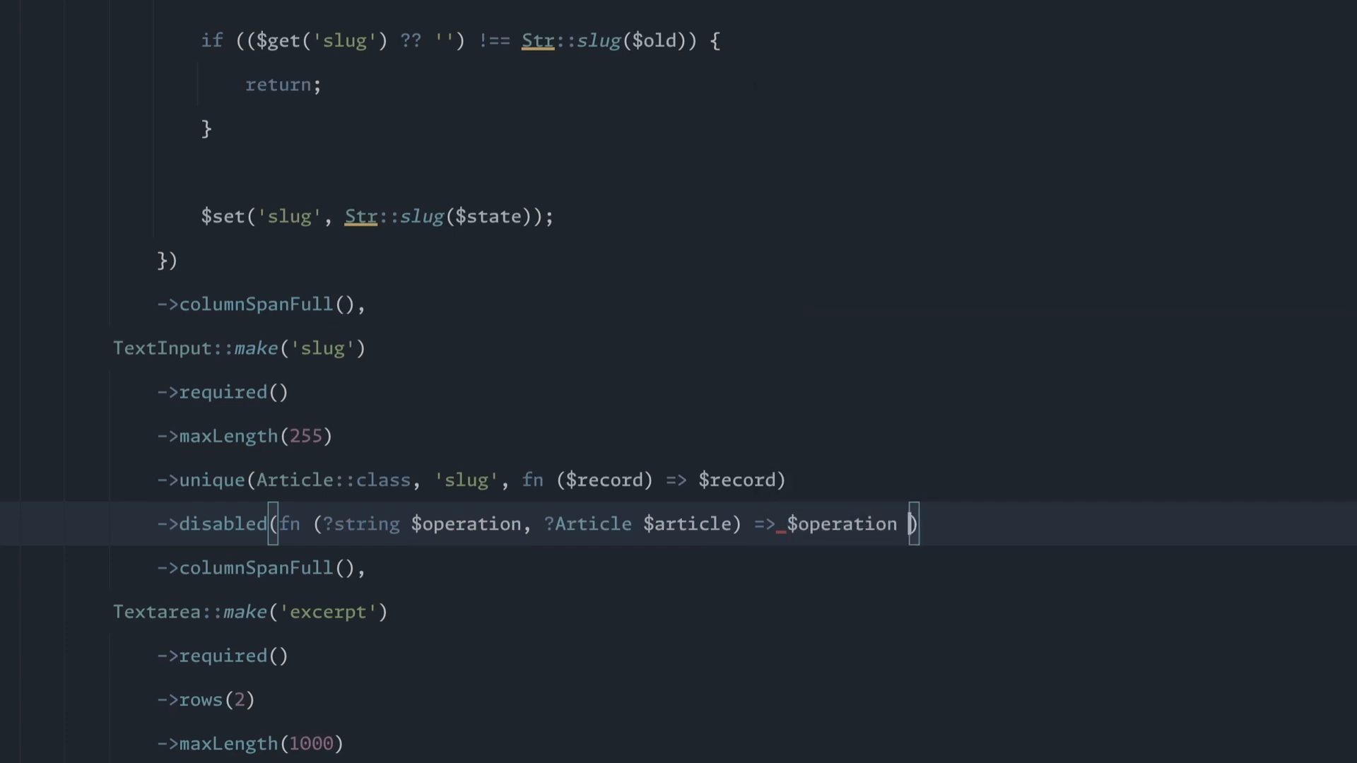
text(== 'edit')
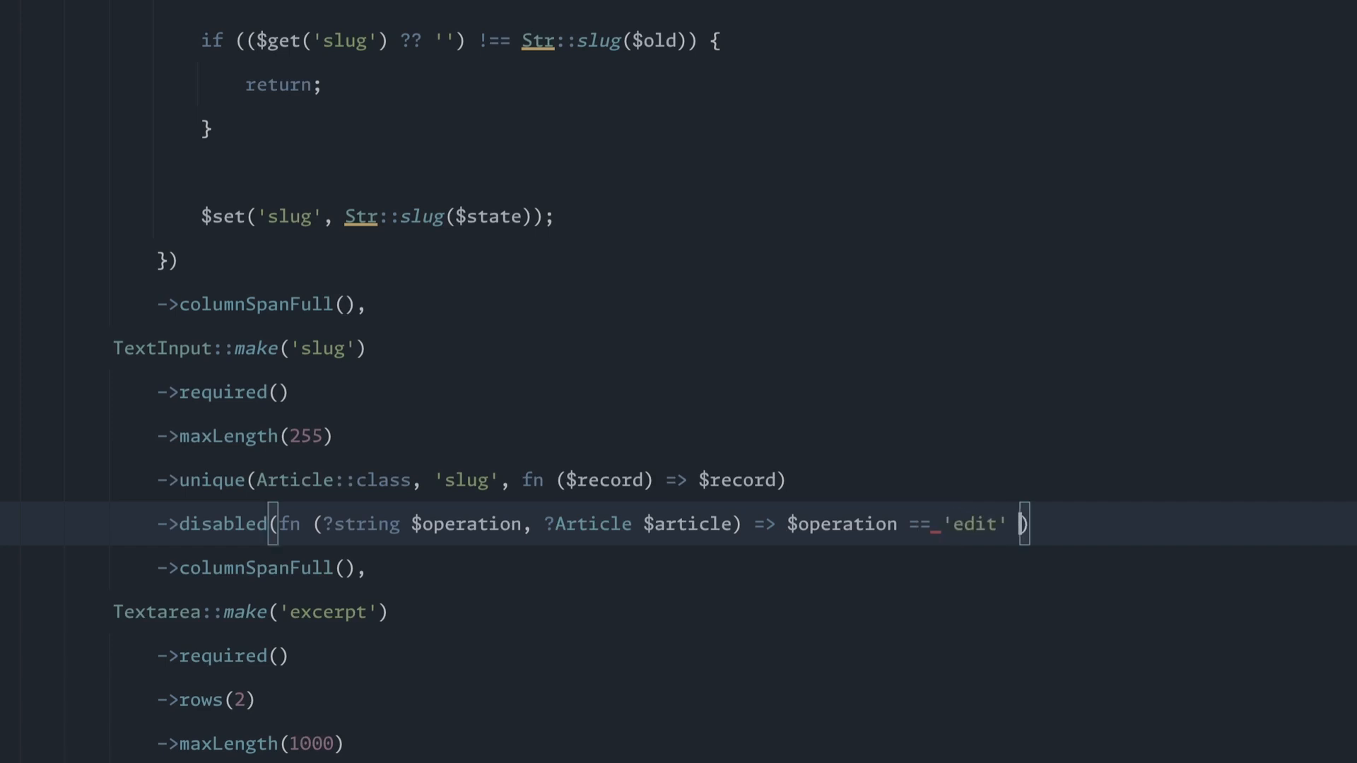
text(&& $art)
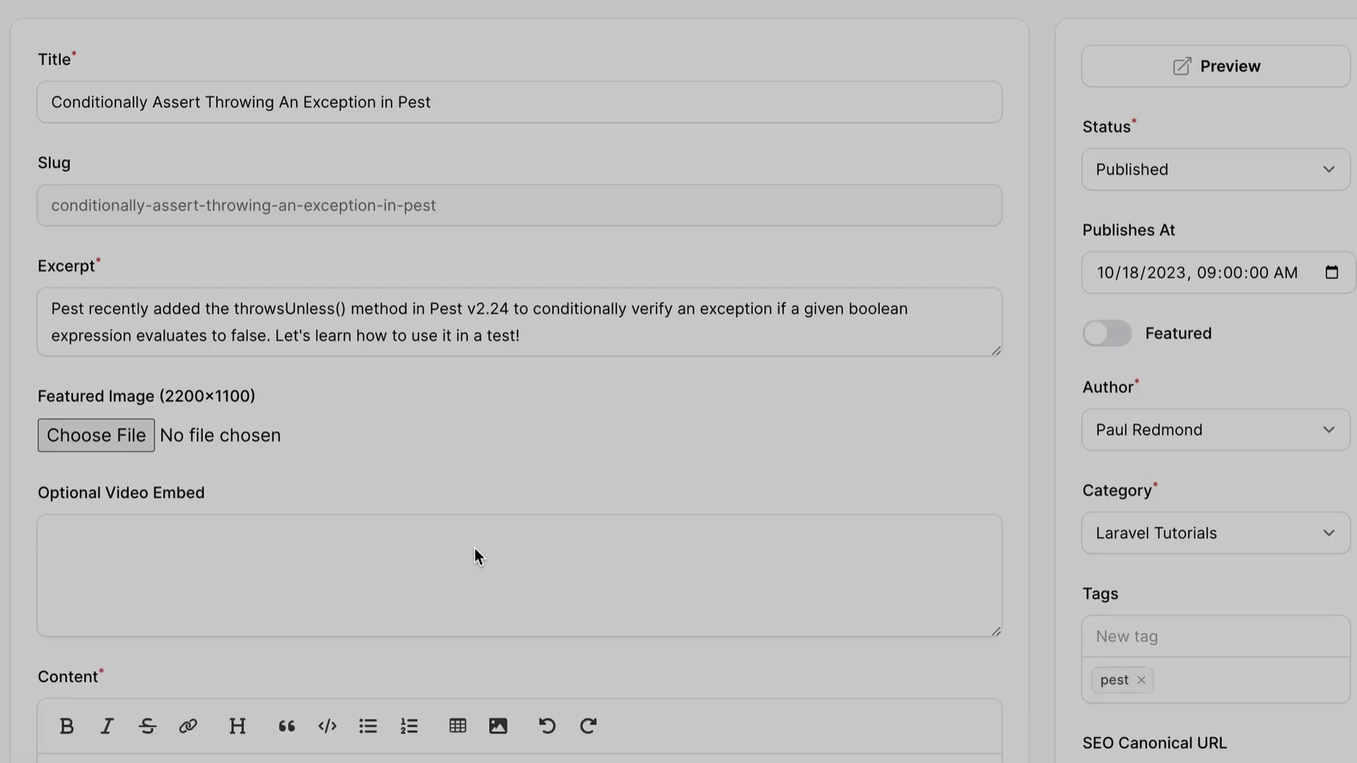
click(96, 435)
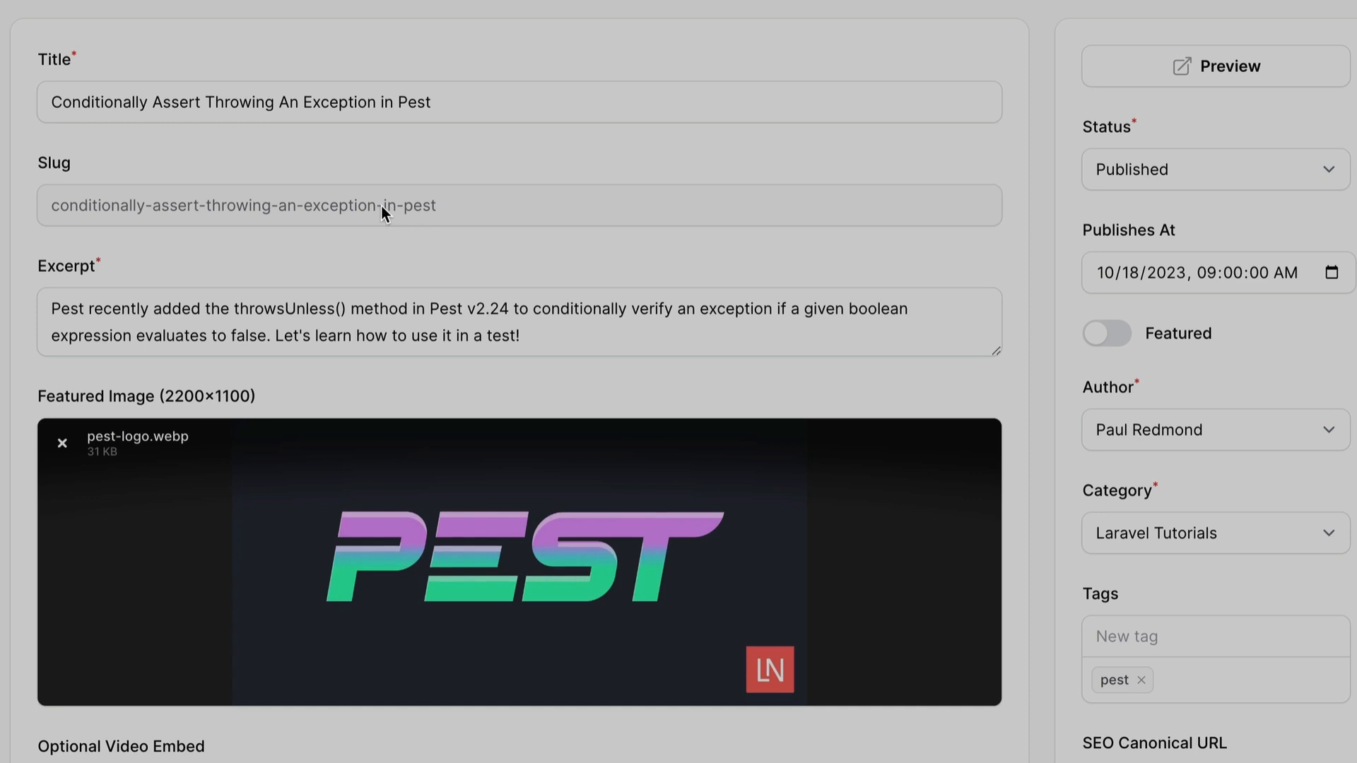
click(1216, 170)
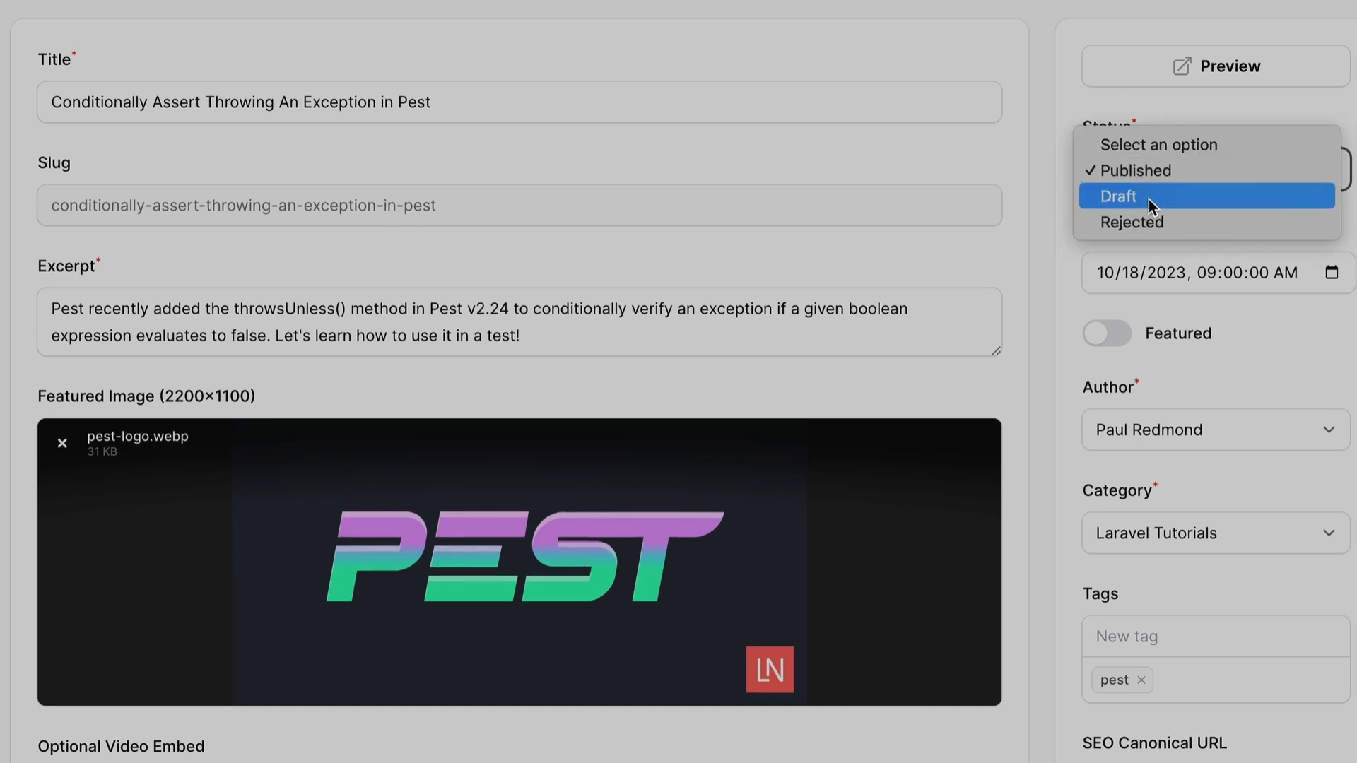
click(1117, 196)
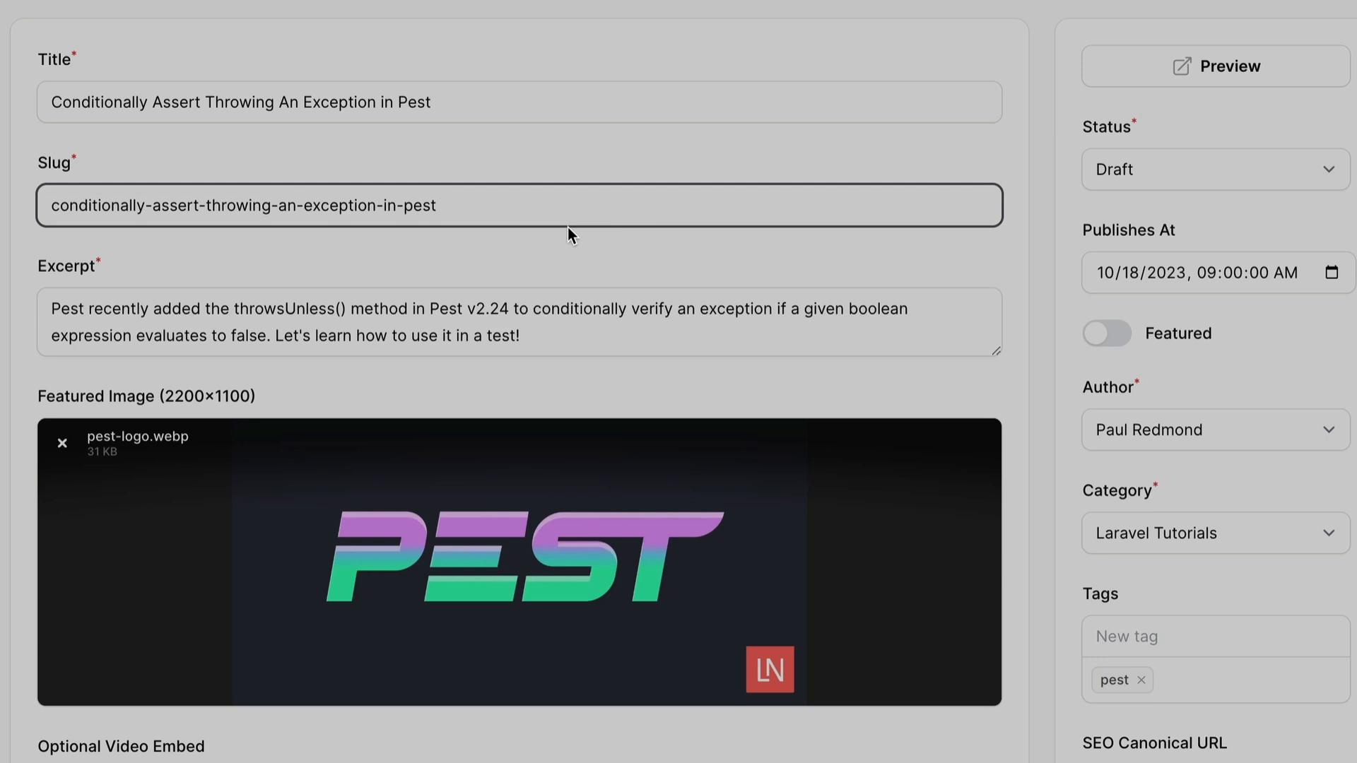
click(1216, 170)
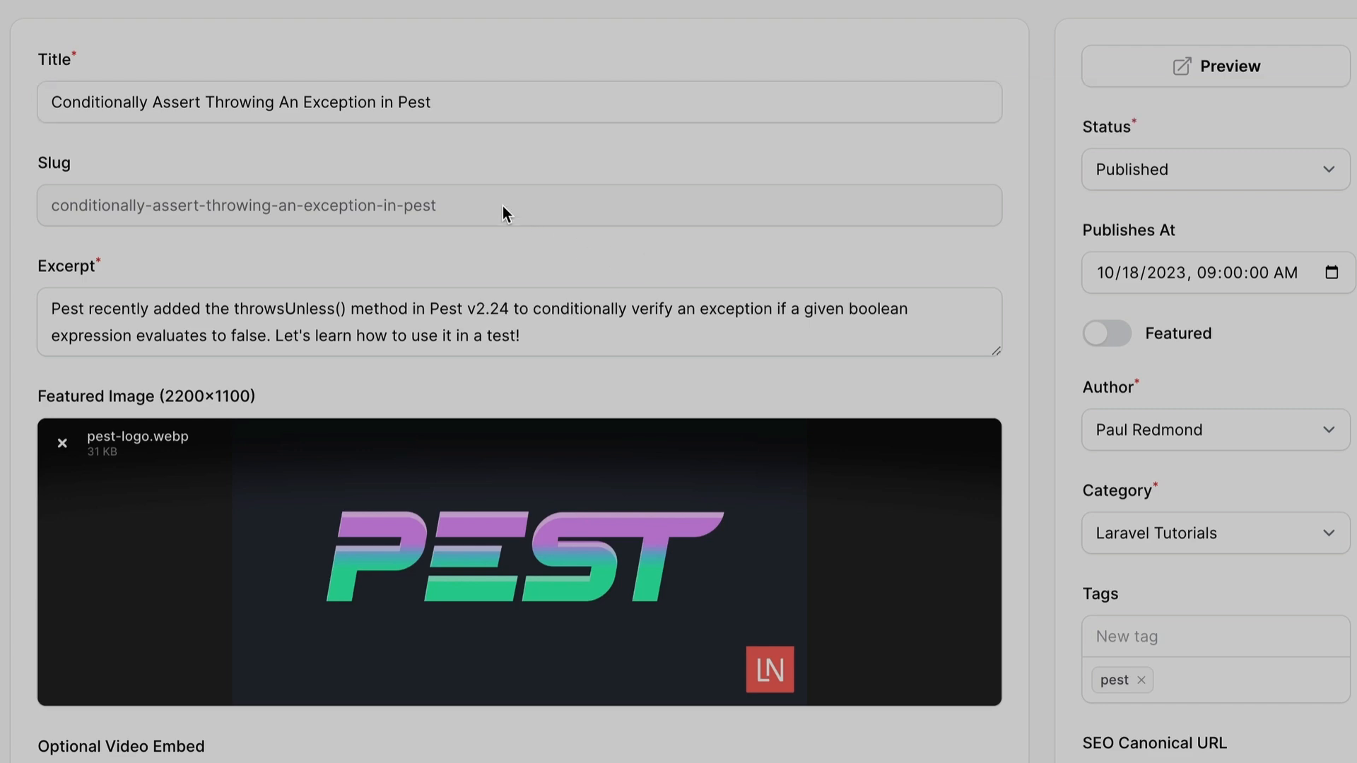
mouse_move(563, 243)
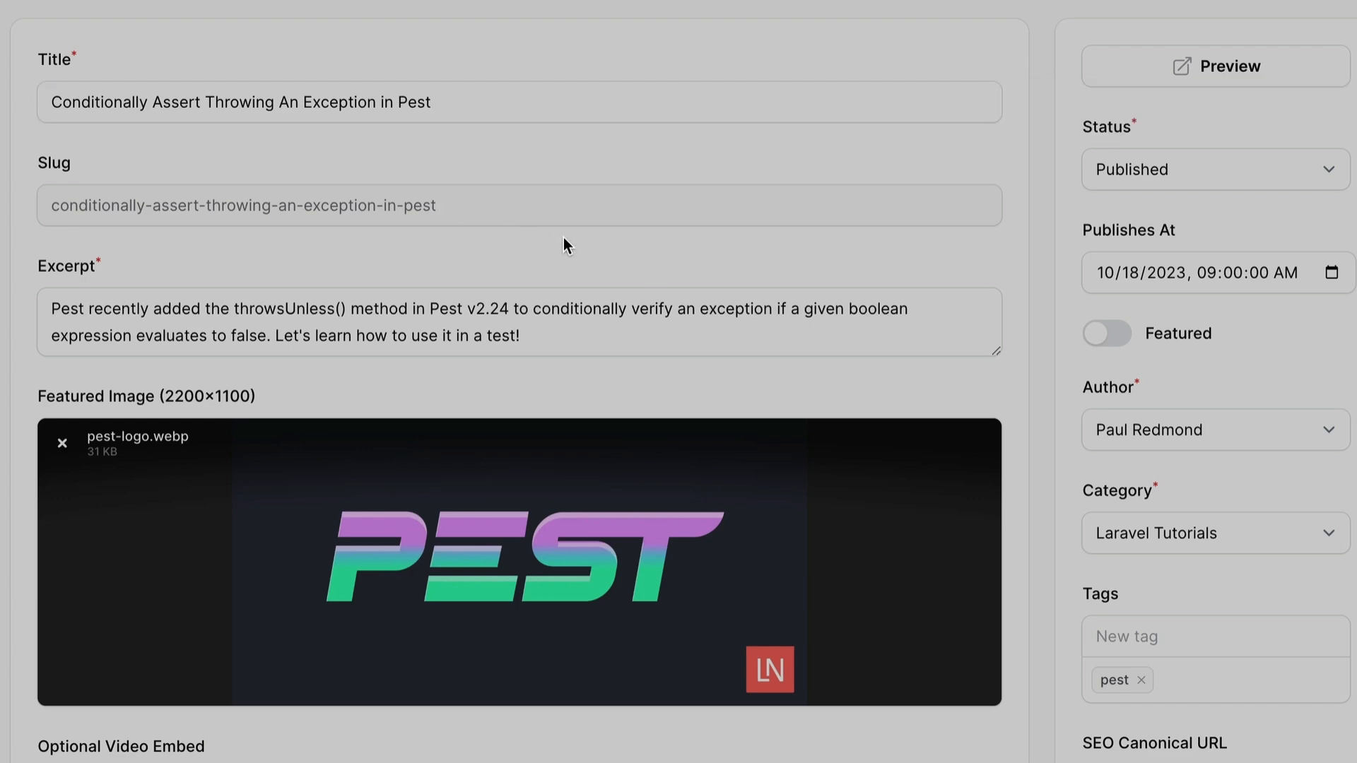